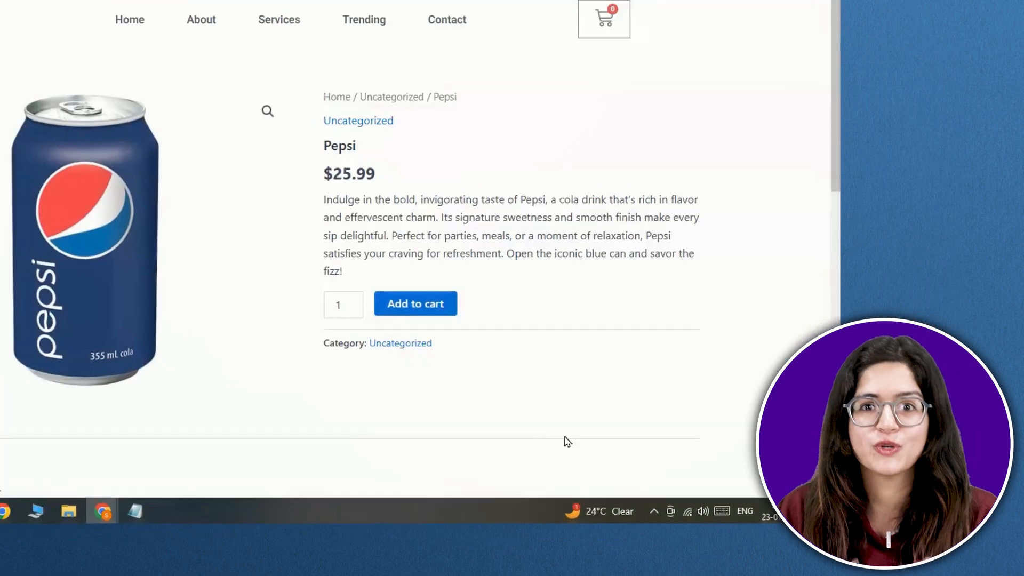
- Switch to the Elementor editor tab showing the blank Parallax Horizontal Scroll page
click(415, 303)
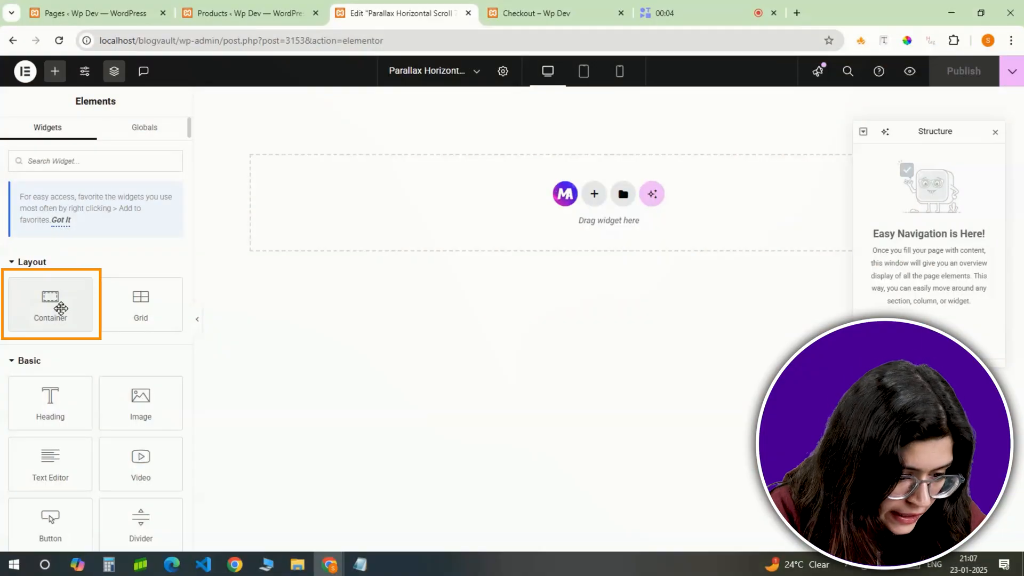
- Add a Full Width container with 100vh minimum height and 0 px gaps
click(51, 304)
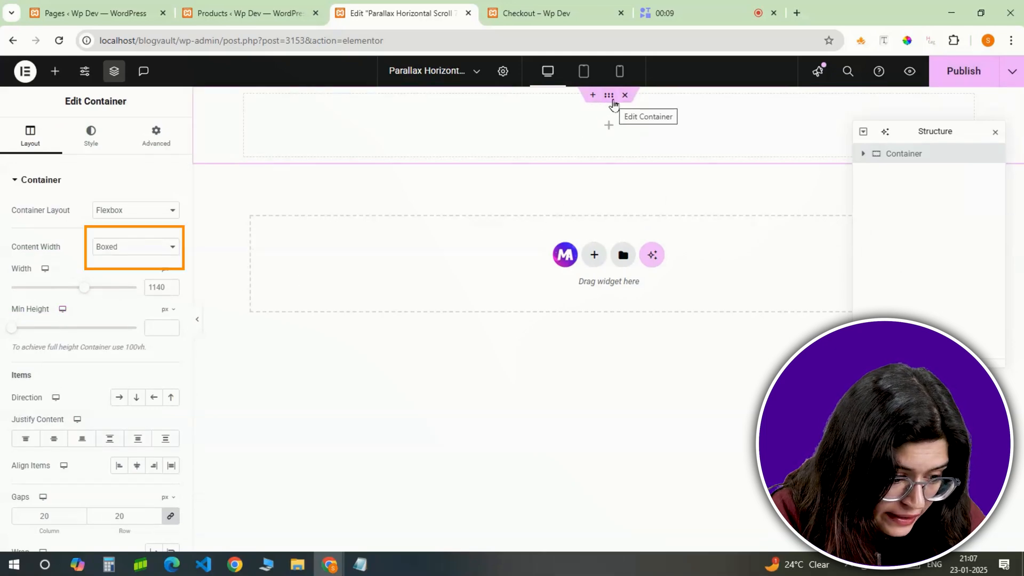
click(134, 247)
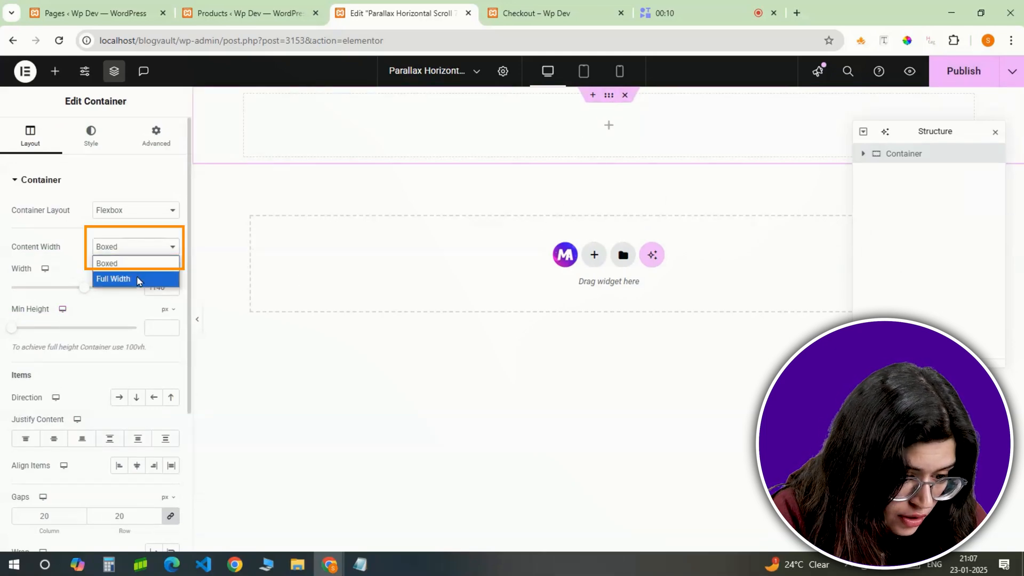
click(113, 279)
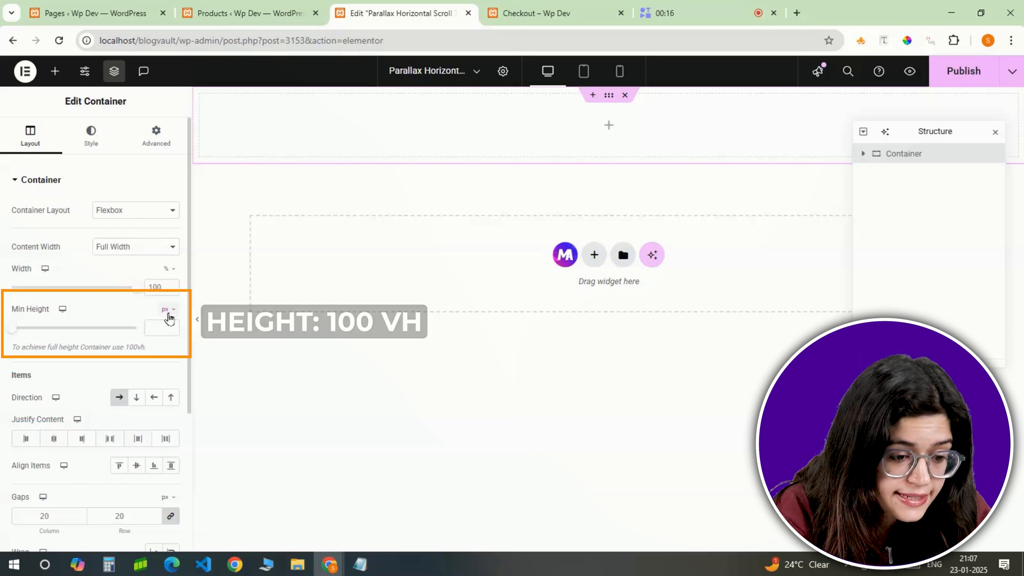
click(169, 308)
text(100)
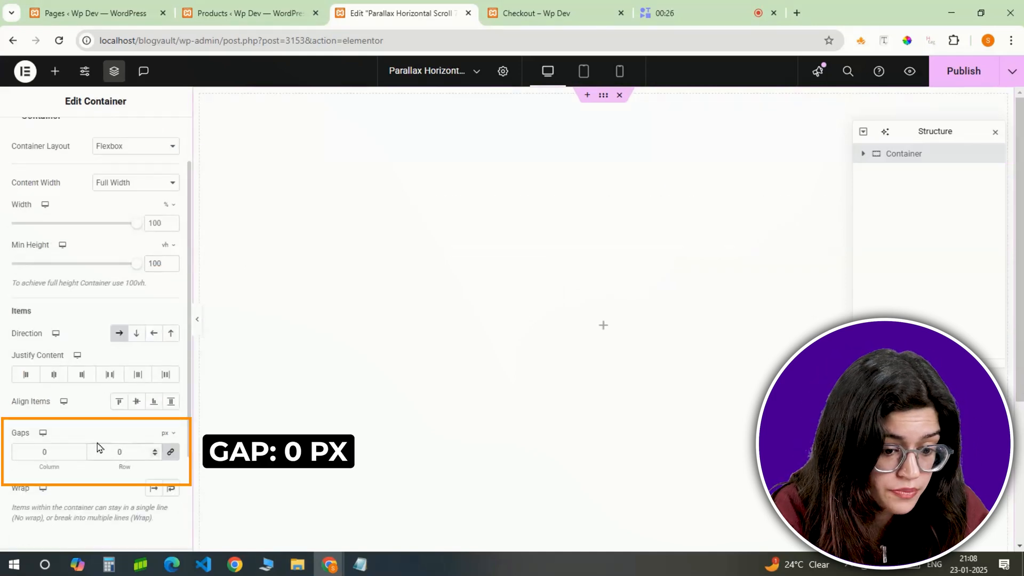
scroll(down, 3)
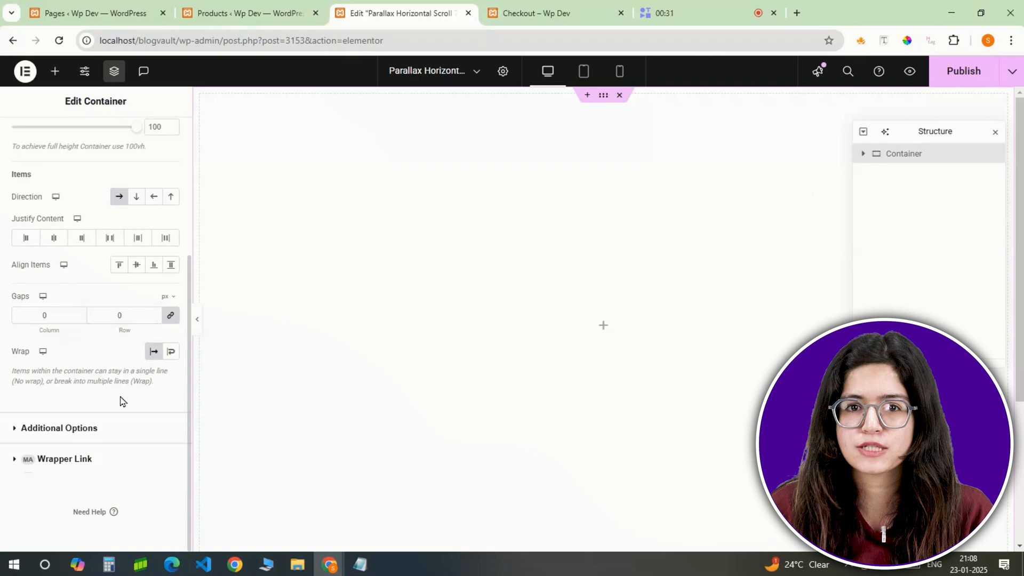
click(58, 428)
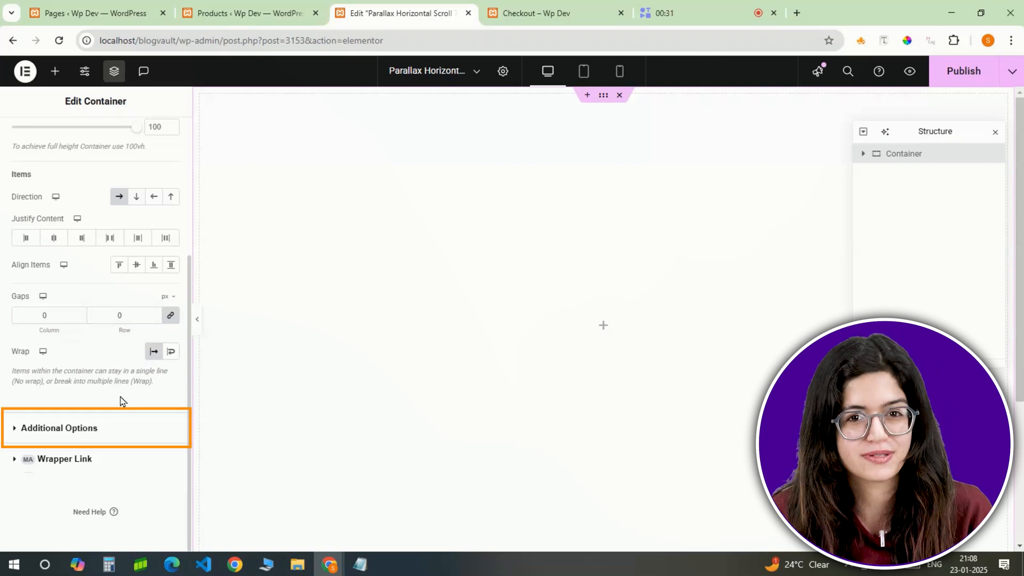
- Set the container's Overflow to Hidden and assign the CSS class 'wrapper'
click(135, 240)
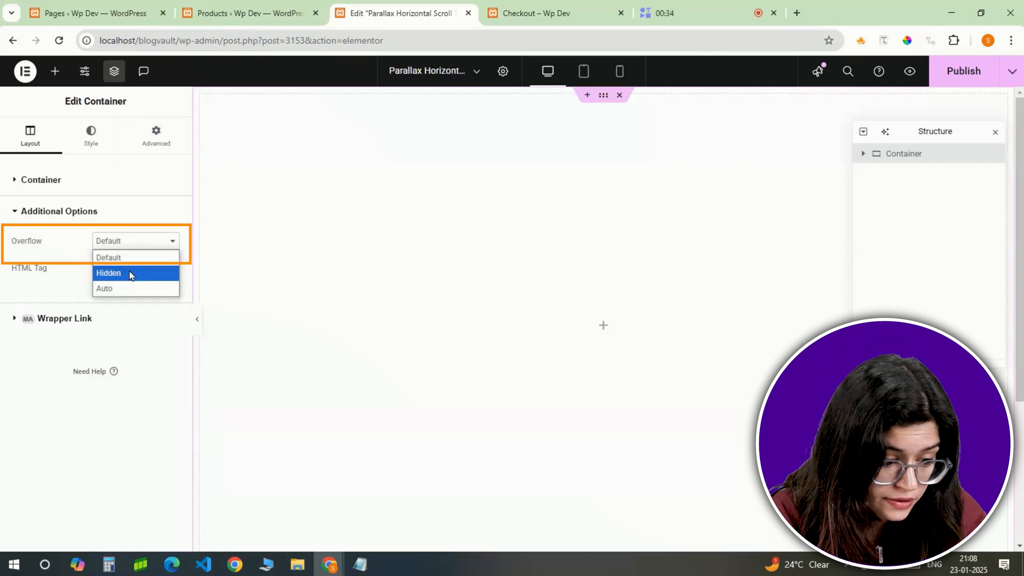
click(109, 273)
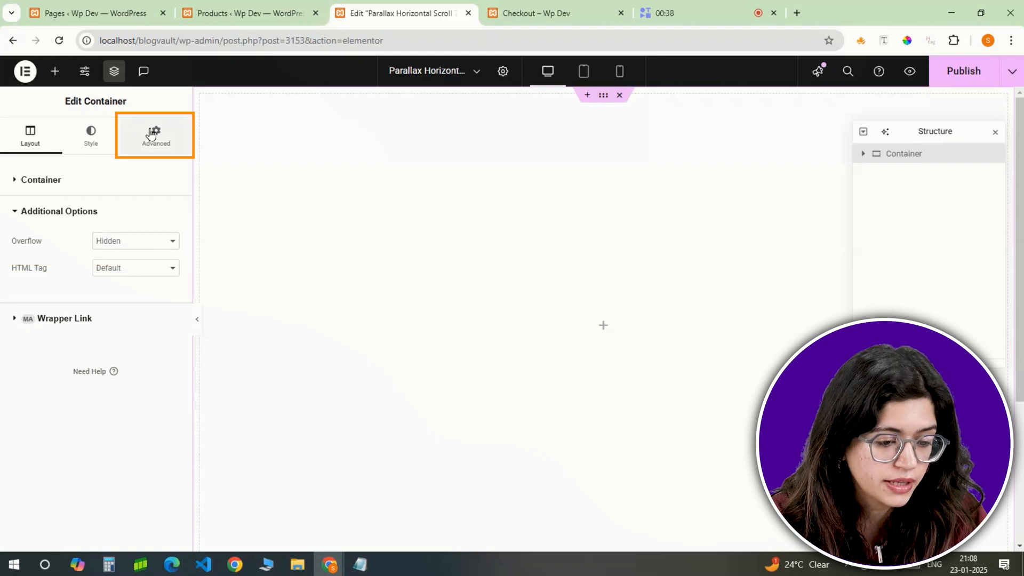
click(155, 135)
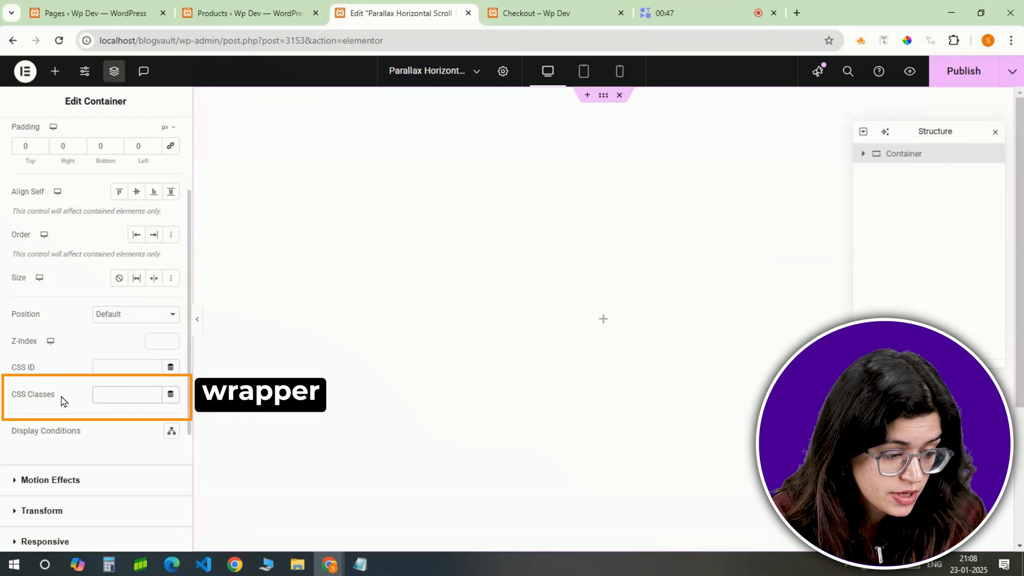
text(wrapper)
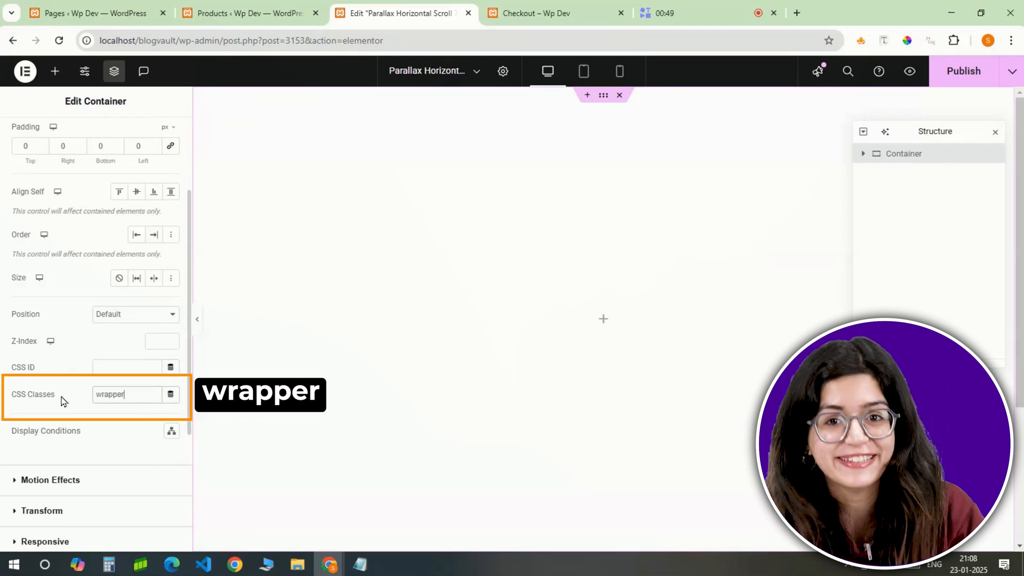
mouse_move(55, 71)
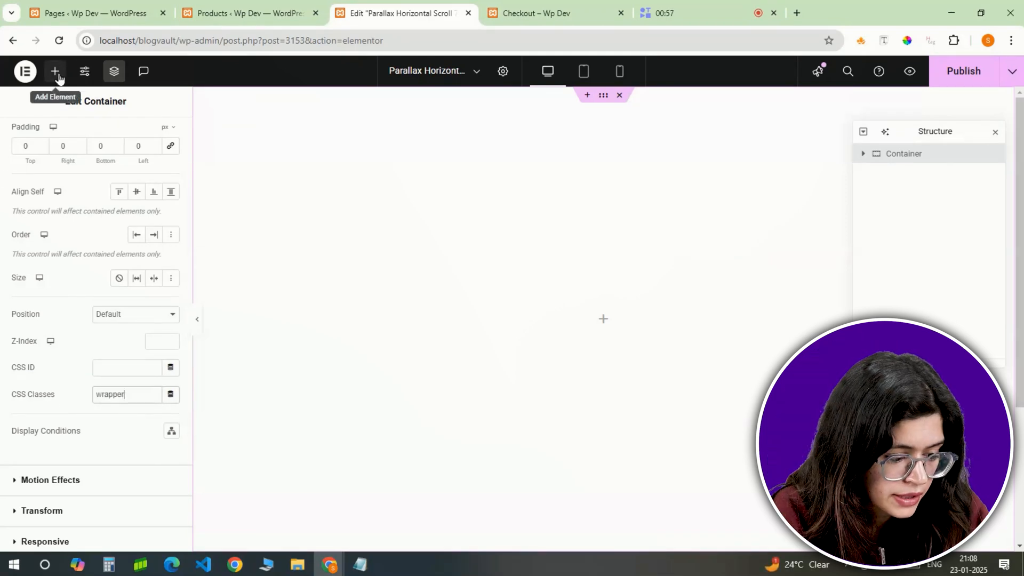
- Open the Elements panel with the Add Element (+) button
click(55, 71)
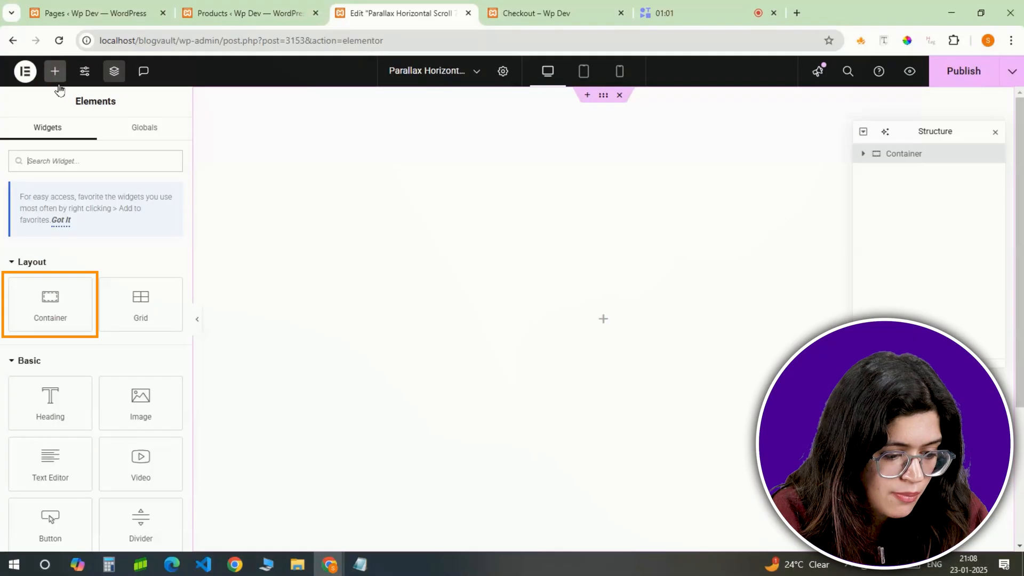
- Nest a full-width, 100vh centred container with CSS class 'slide' inside the wrapper, and duplicate it
click(50, 304)
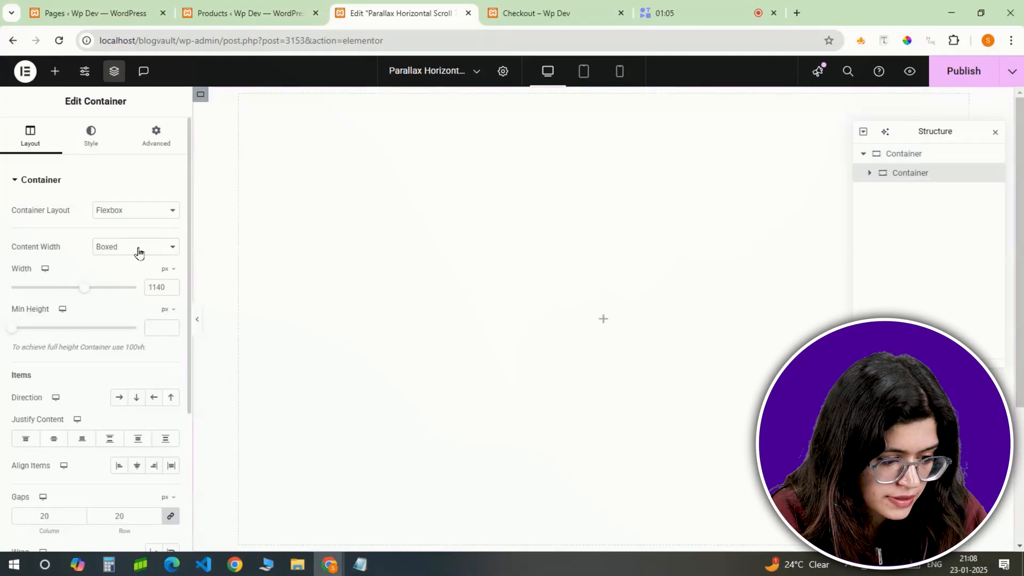
click(135, 246)
text(100)
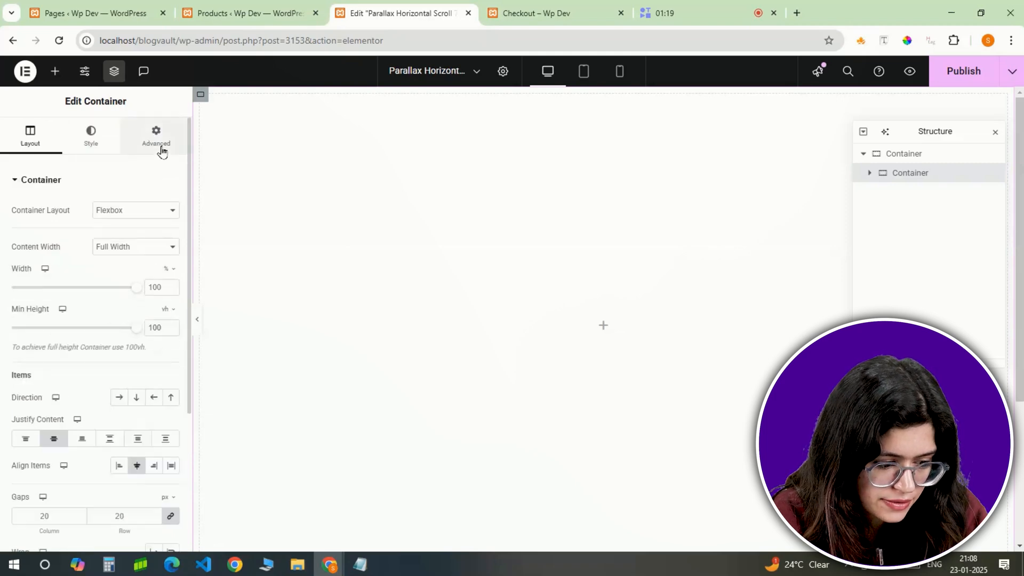
click(156, 134)
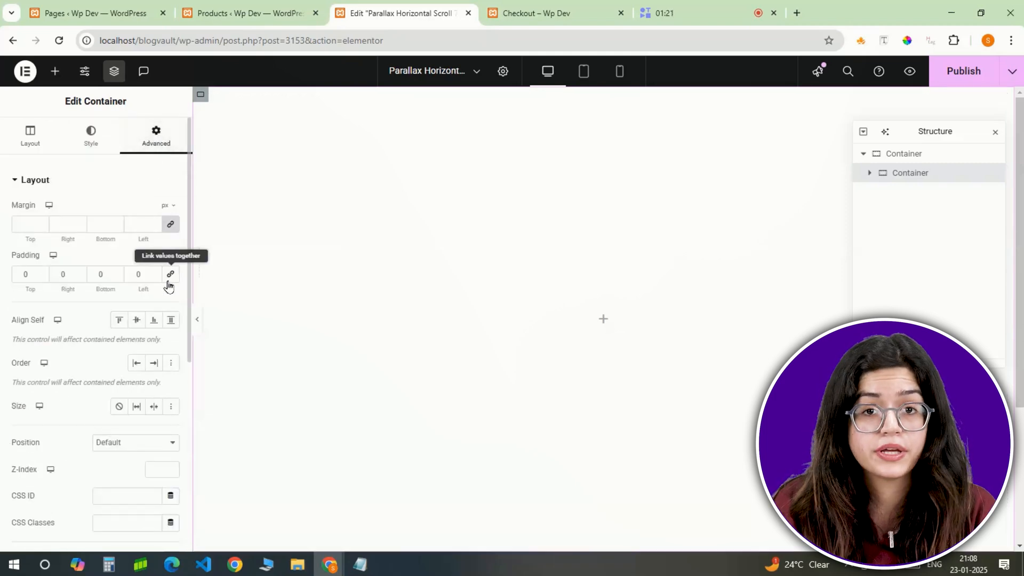
scroll(down, 3)
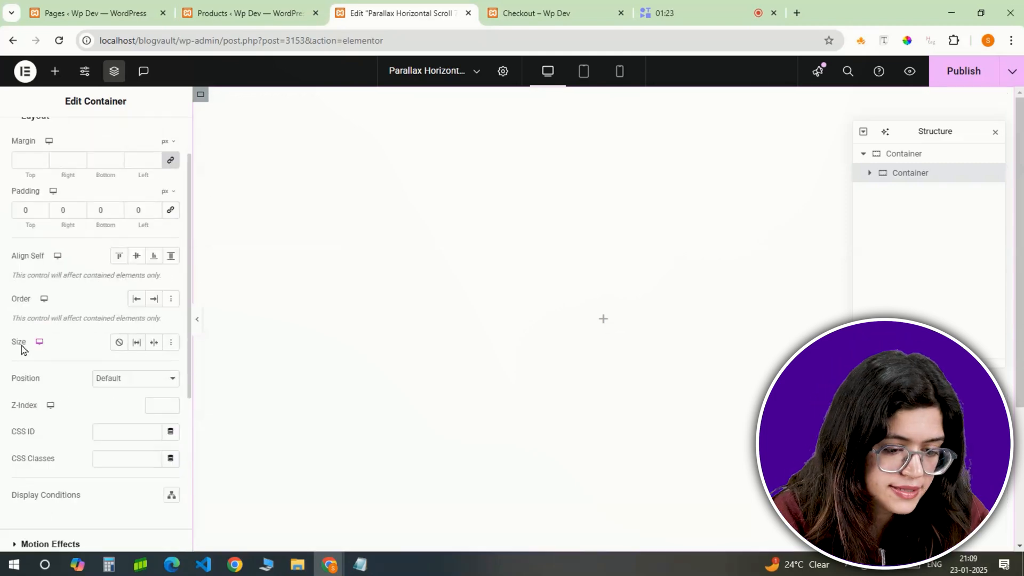
mouse_move(136, 343)
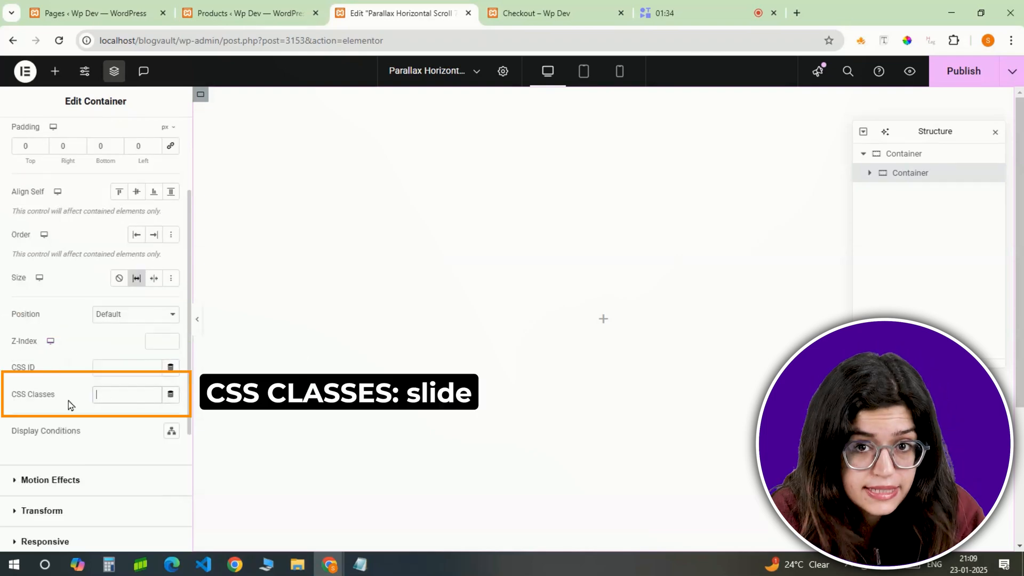
text(slide)
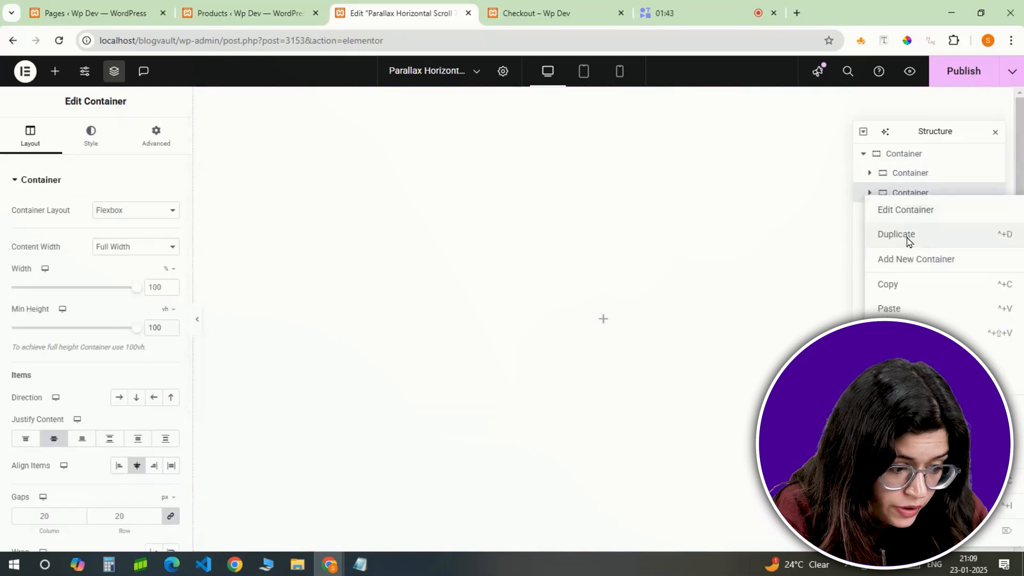
- Duplicate the slide into a third one and give the first slide a classic red background
click(90, 135)
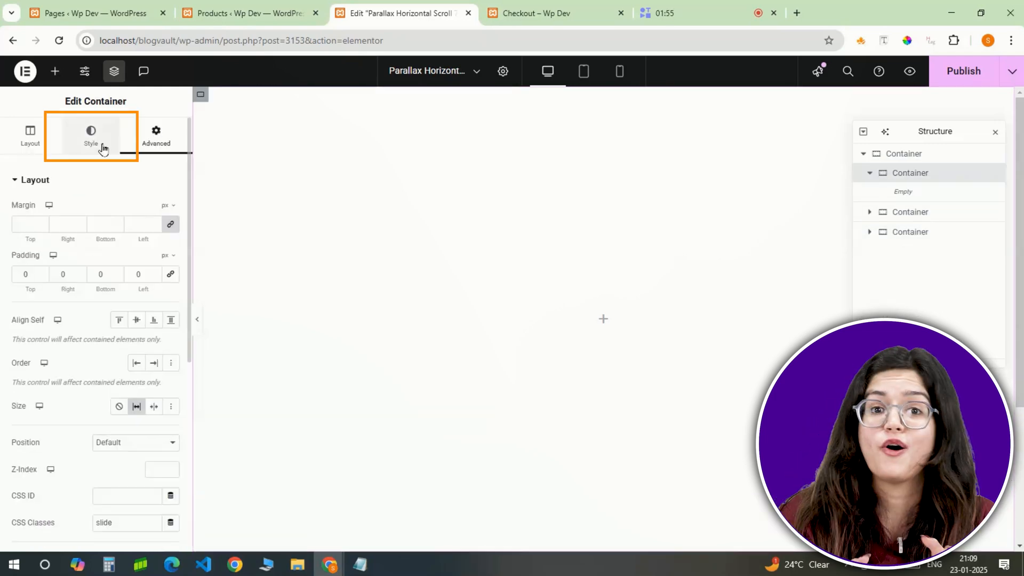
click(91, 134)
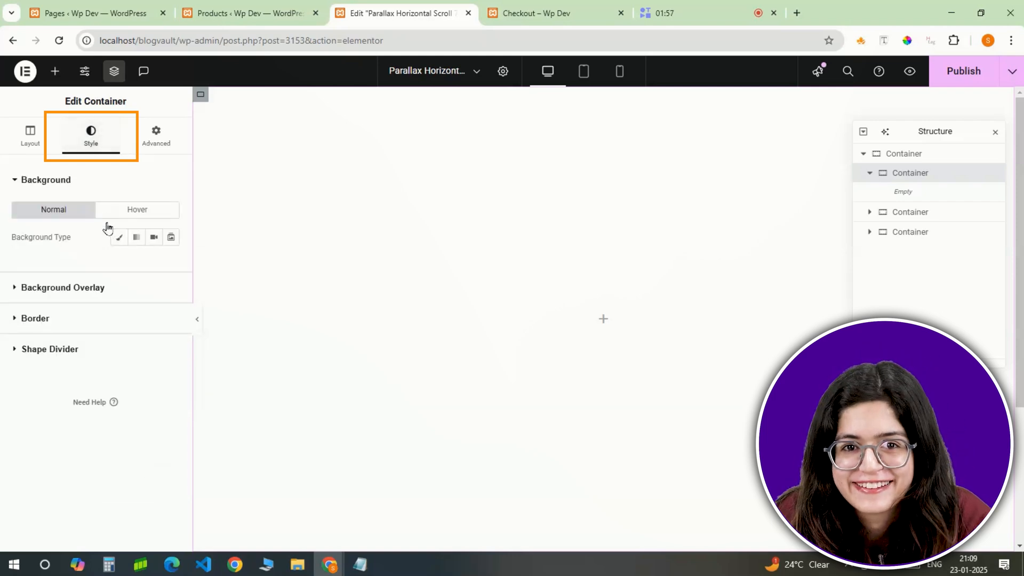
click(119, 237)
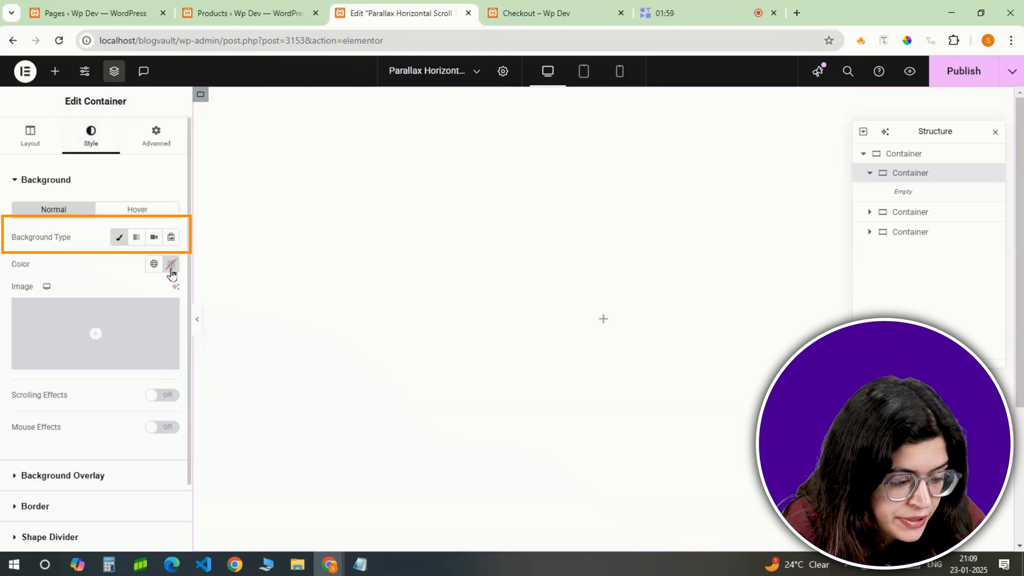
click(171, 264)
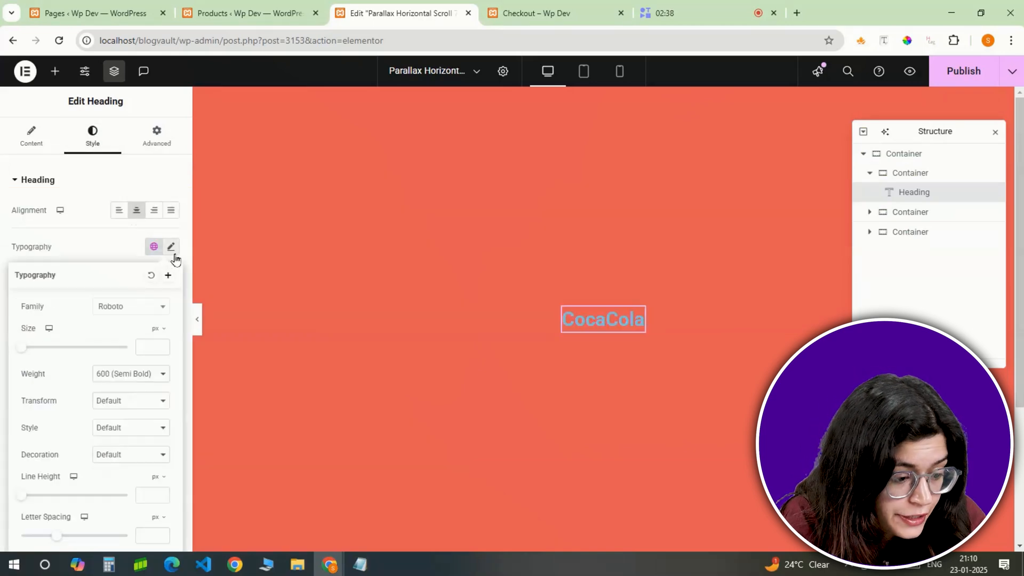
- Set the CocaCola heading to size 420 with white #FFFFFF text
click(131, 306)
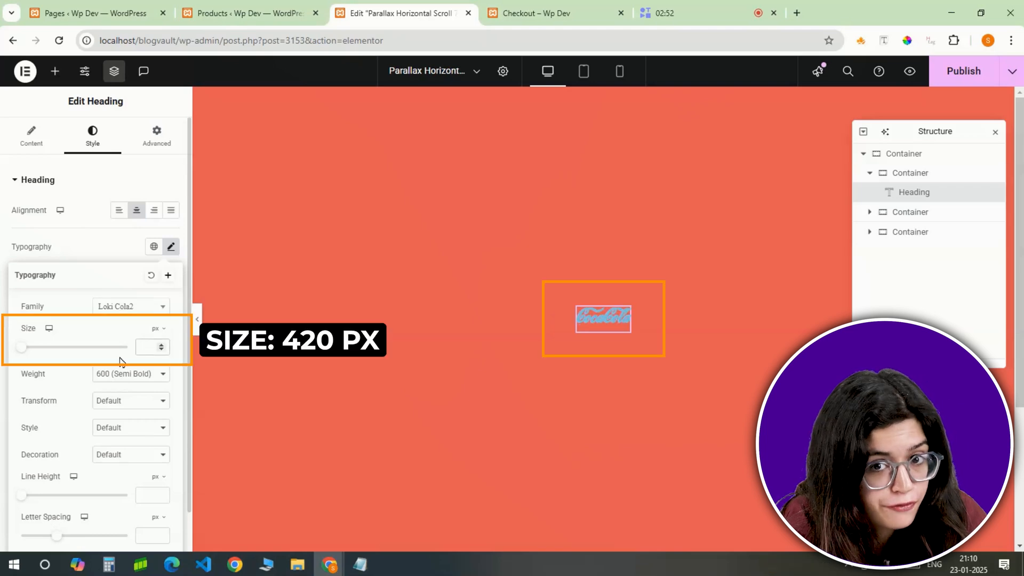
text(420)
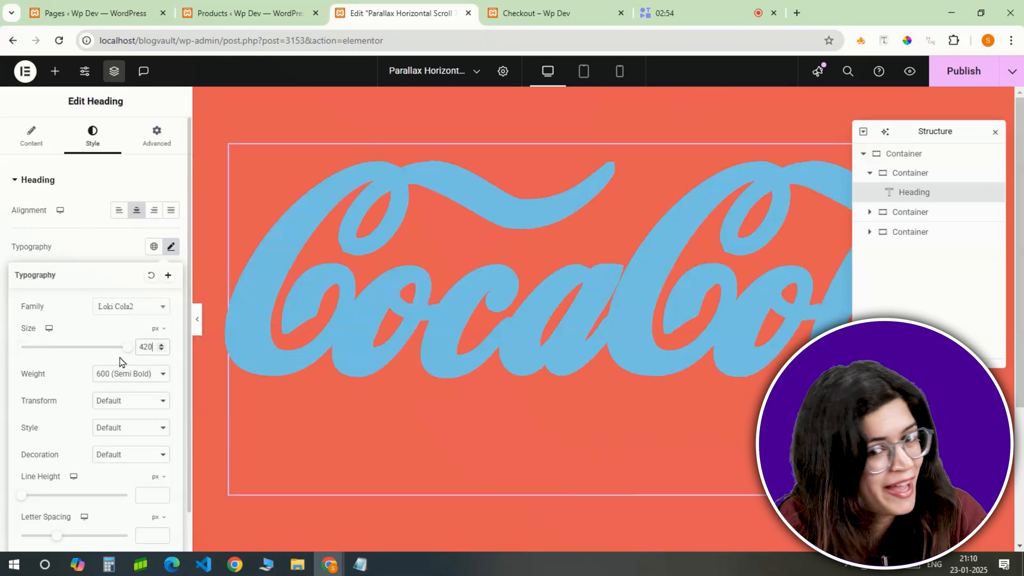
click(129, 374)
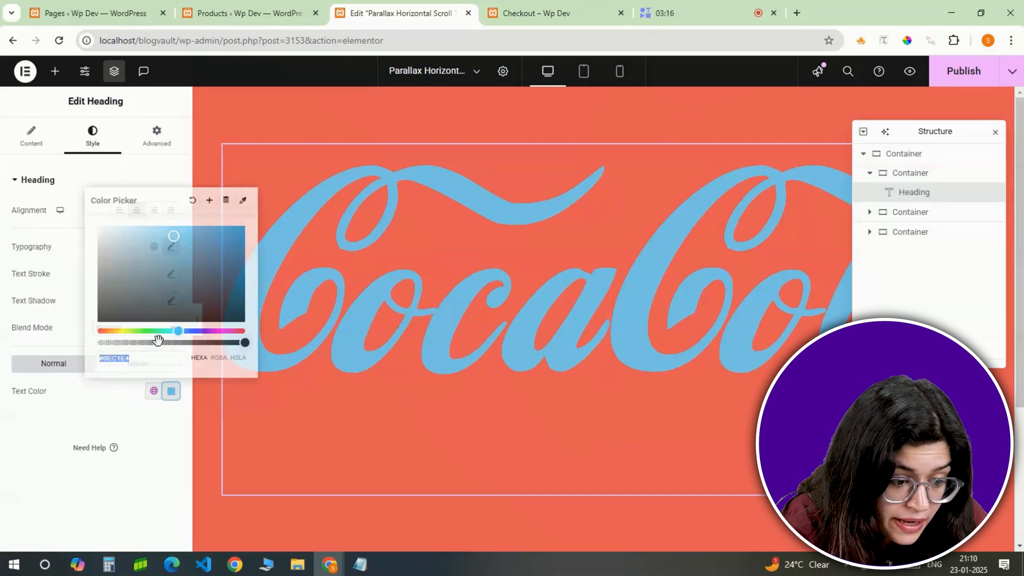
click(97, 225)
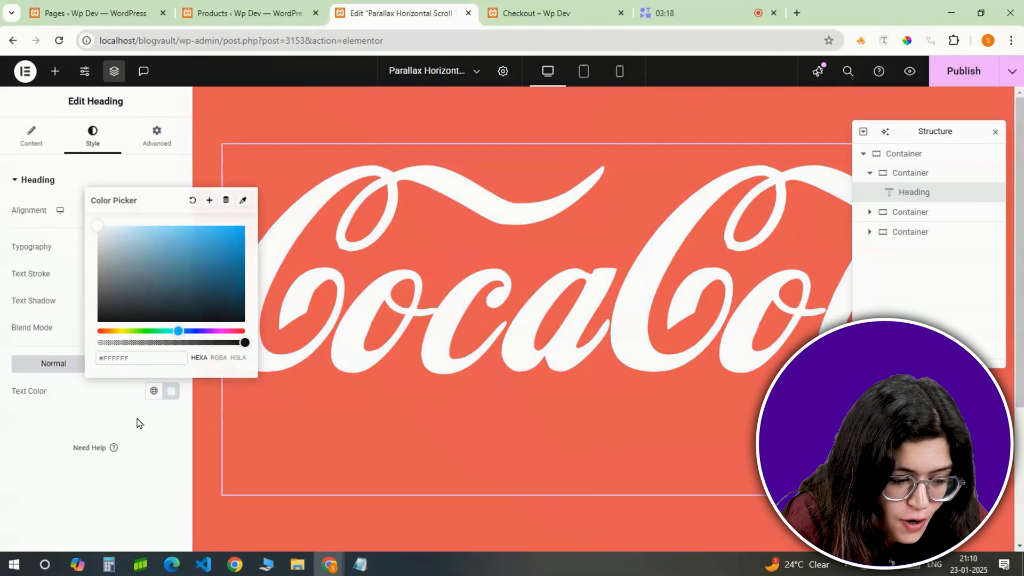
- Give the heading a black text shadow at about 0.74 opacity
click(171, 301)
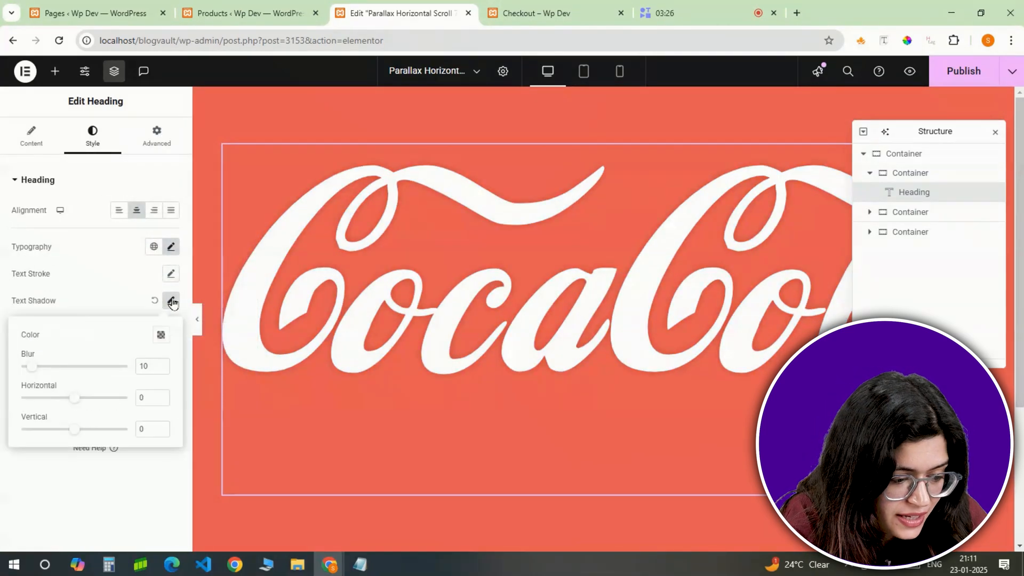
click(161, 335)
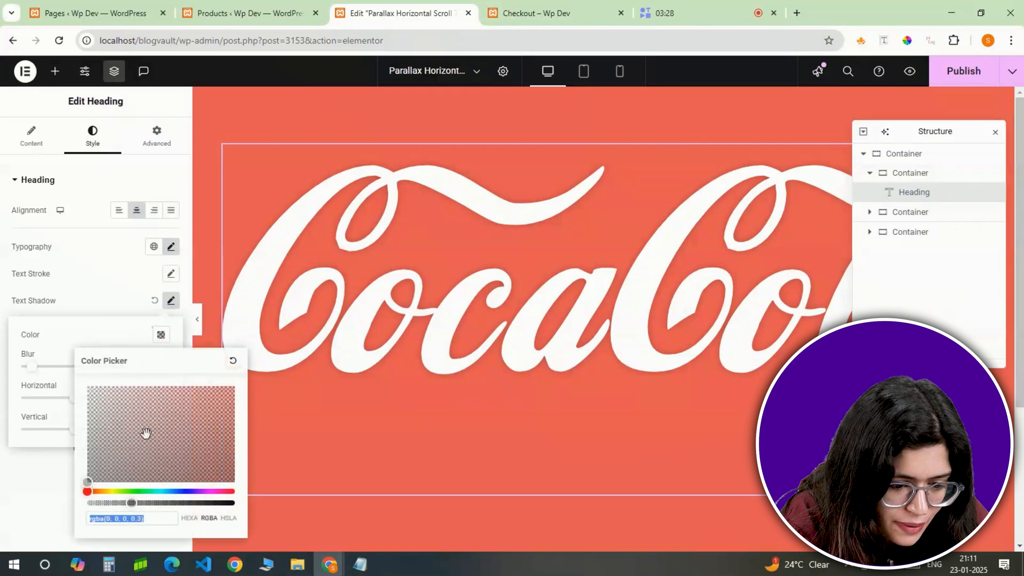
drag(130, 502, 195, 502)
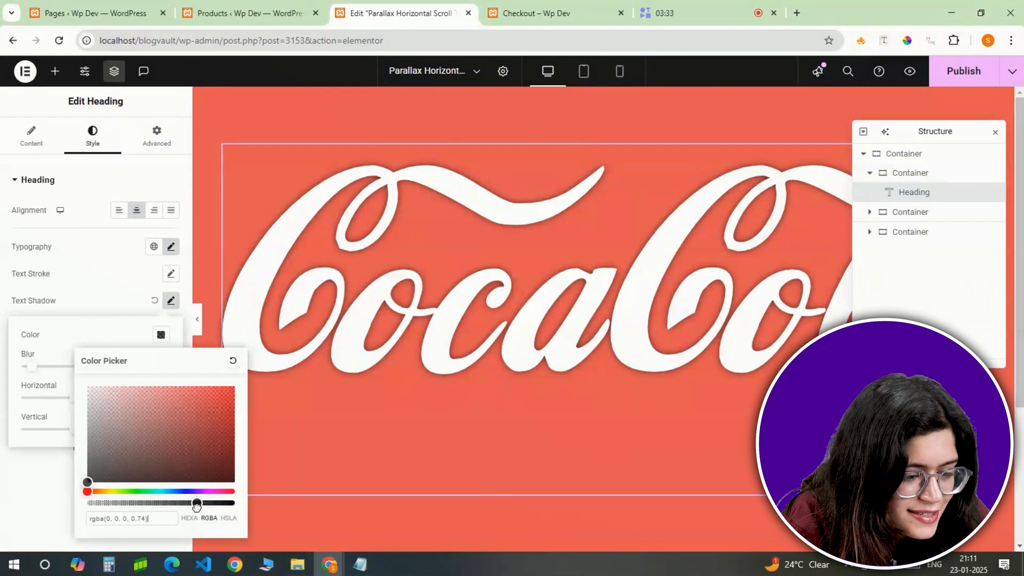
click(156, 136)
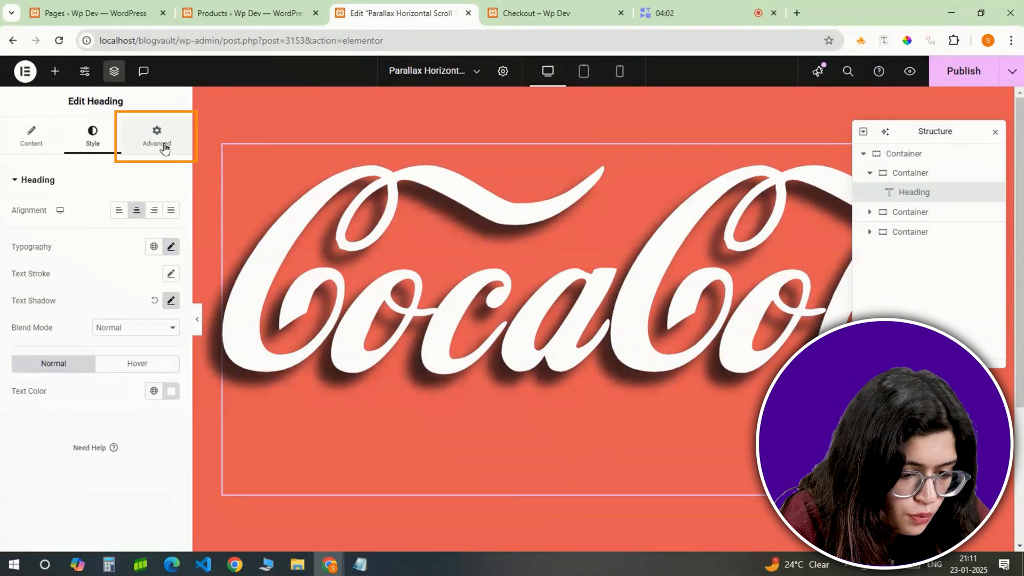
- Position the heading Absolute at 10% horizontal, 28% vertical offset, with a Z-Index
click(157, 135)
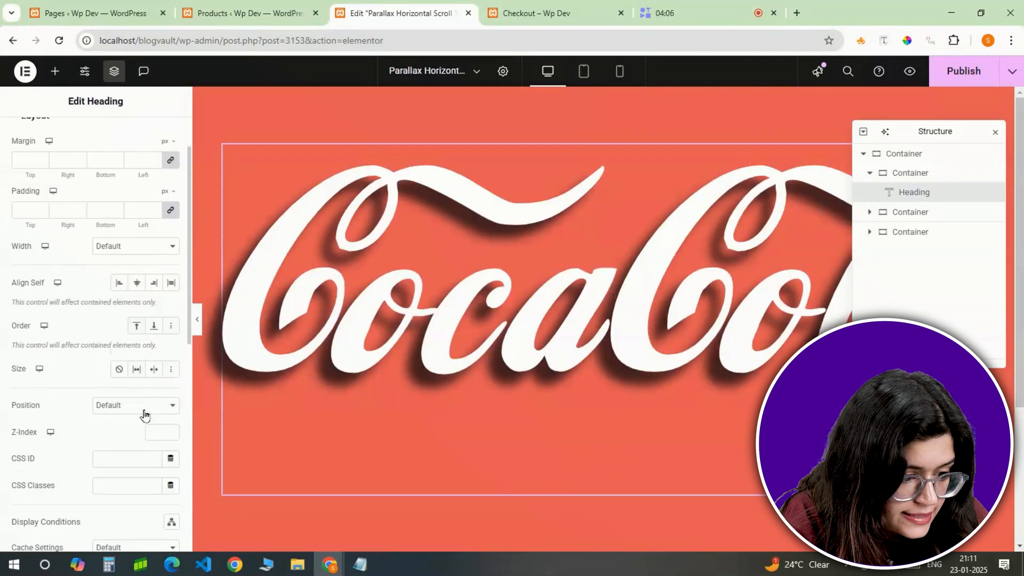
click(134, 405)
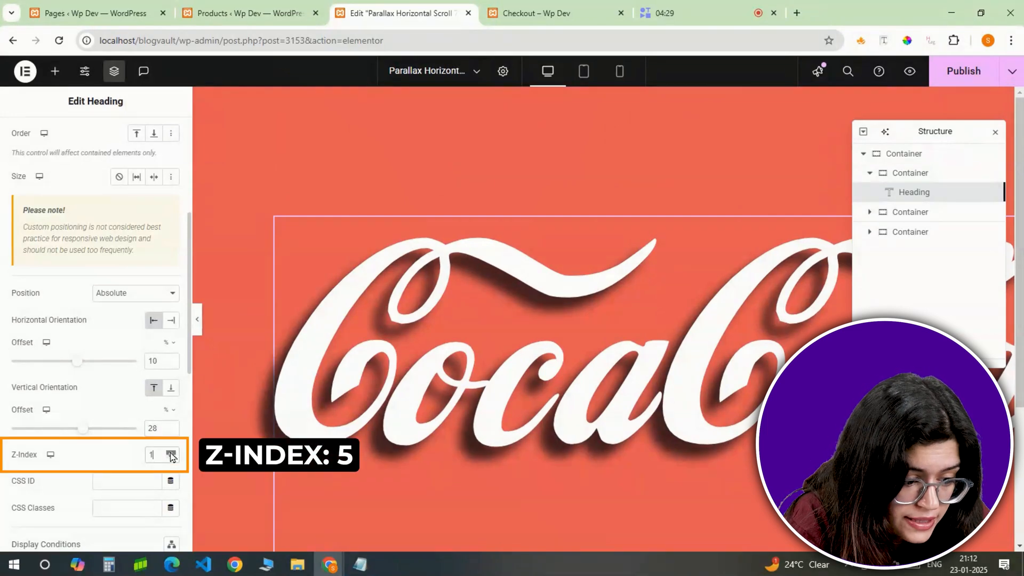
click(172, 451)
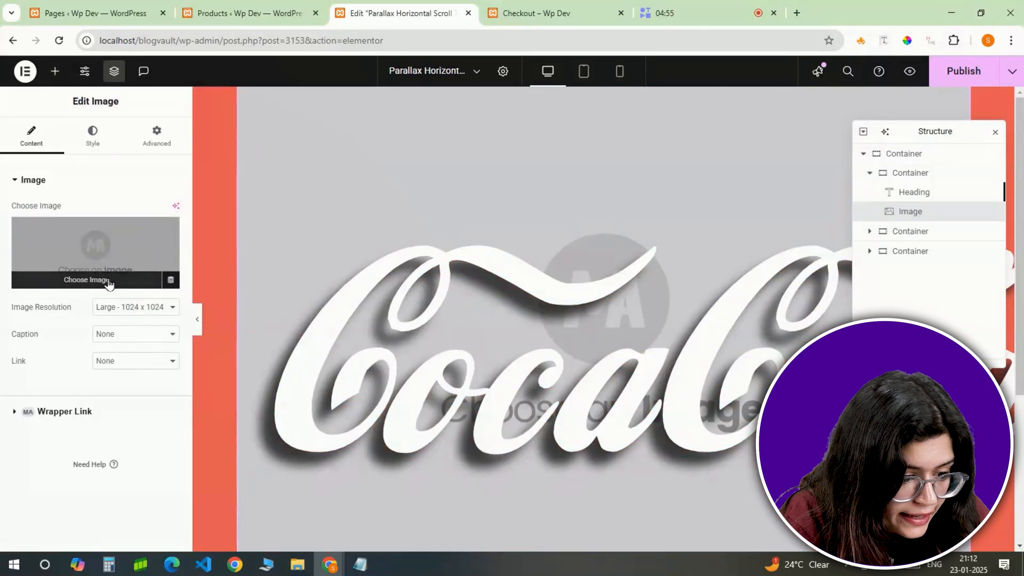
- Add the 'Refill Your Soul' image, absolute at -17% right and 4% top, class image_circular_rotate
click(86, 280)
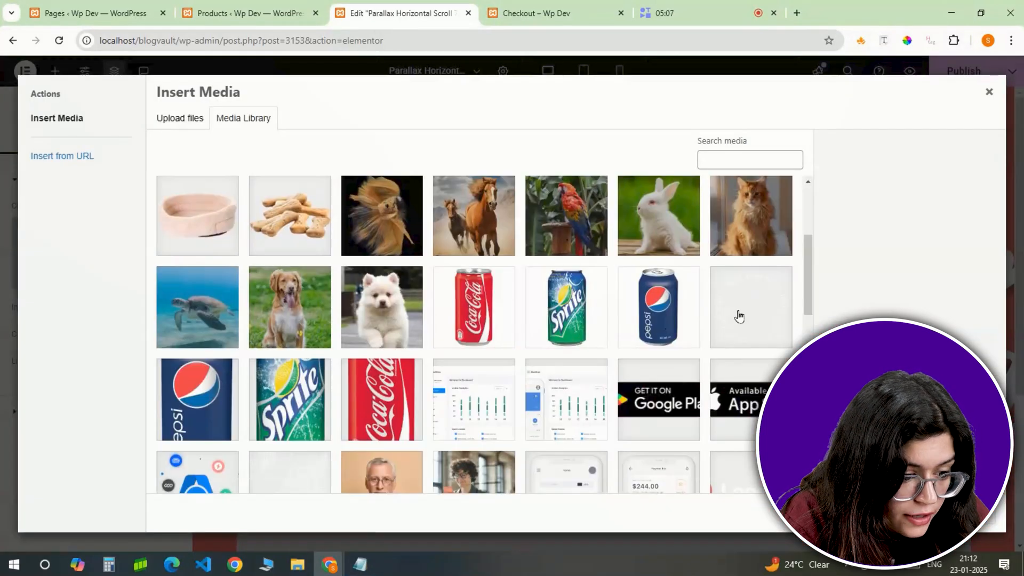
click(750, 307)
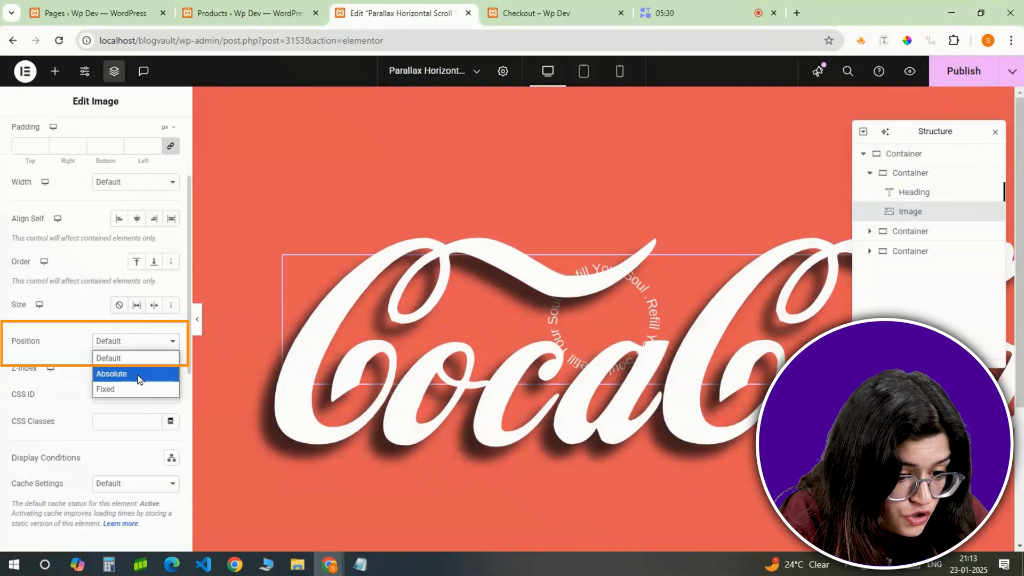
click(111, 373)
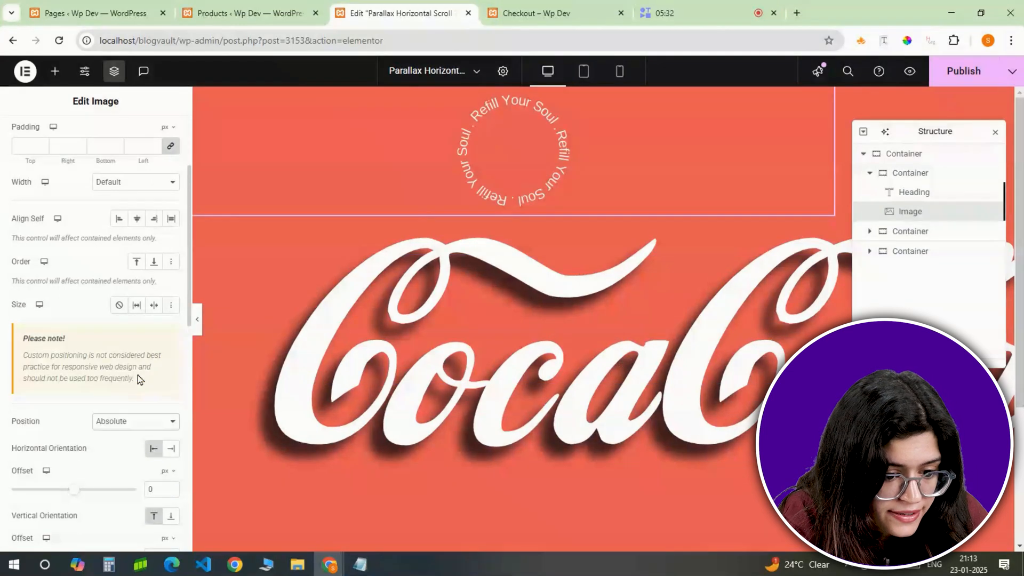
drag(104, 425, 69, 425)
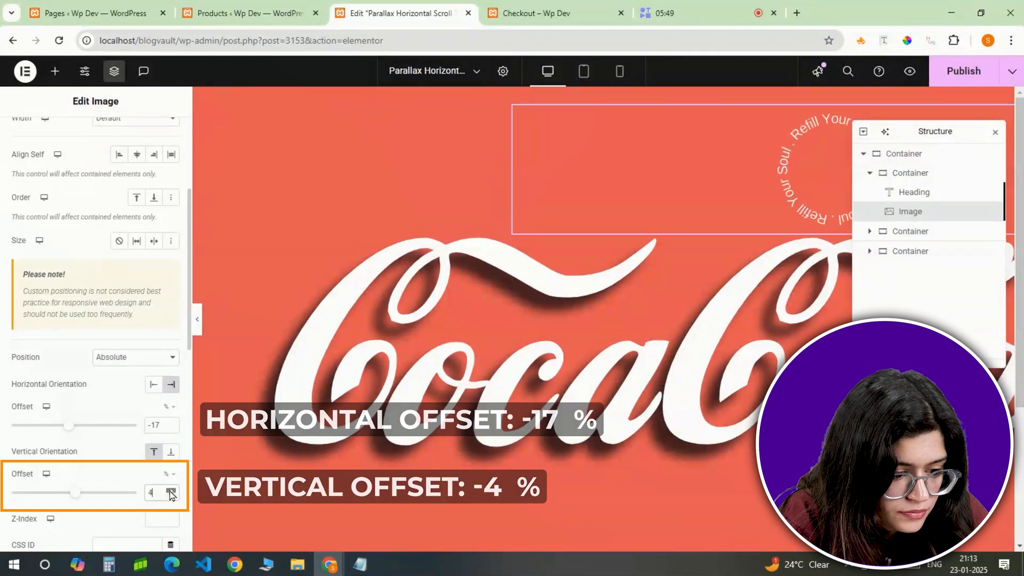
click(170, 492)
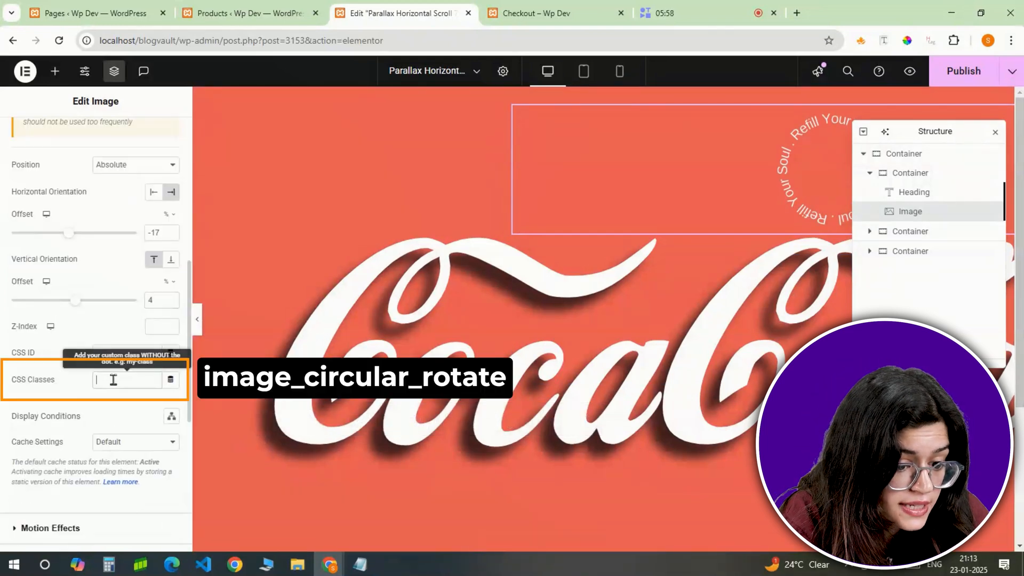
text(image_circular_rotate)
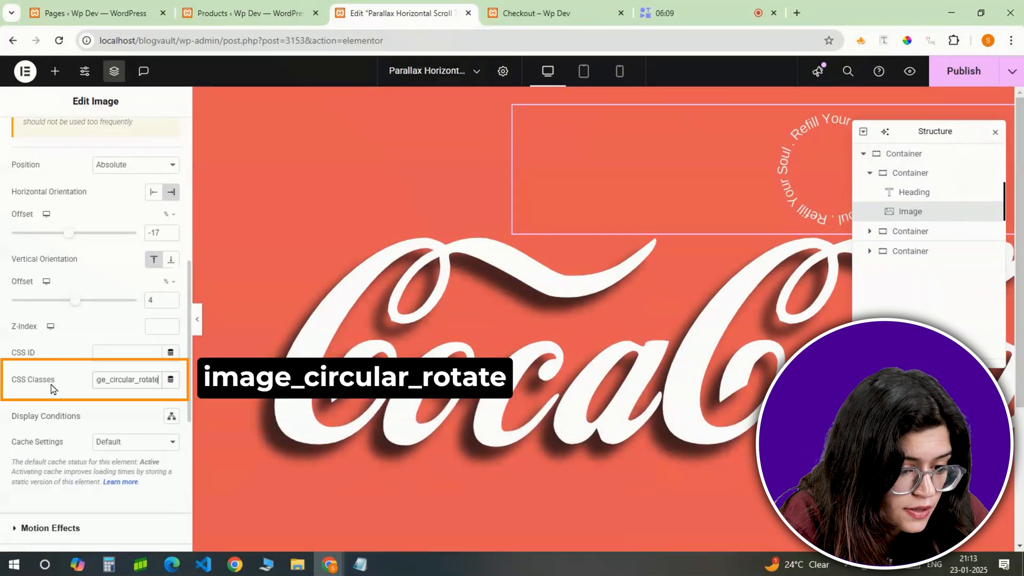
click(910, 231)
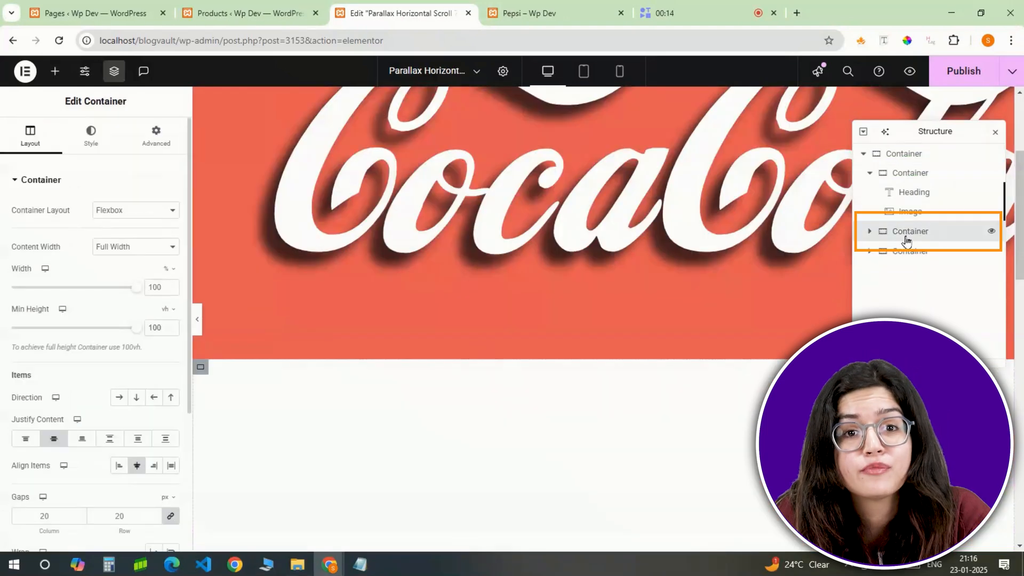
- Give the second slide a 90° gradient from red at 3% to black at 24%
scroll(down, 3)
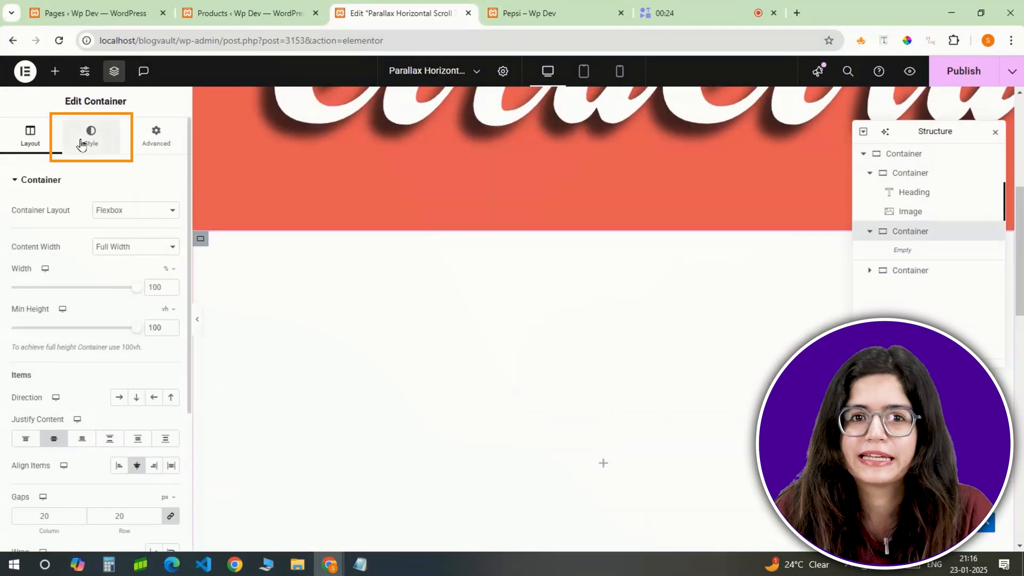
click(90, 134)
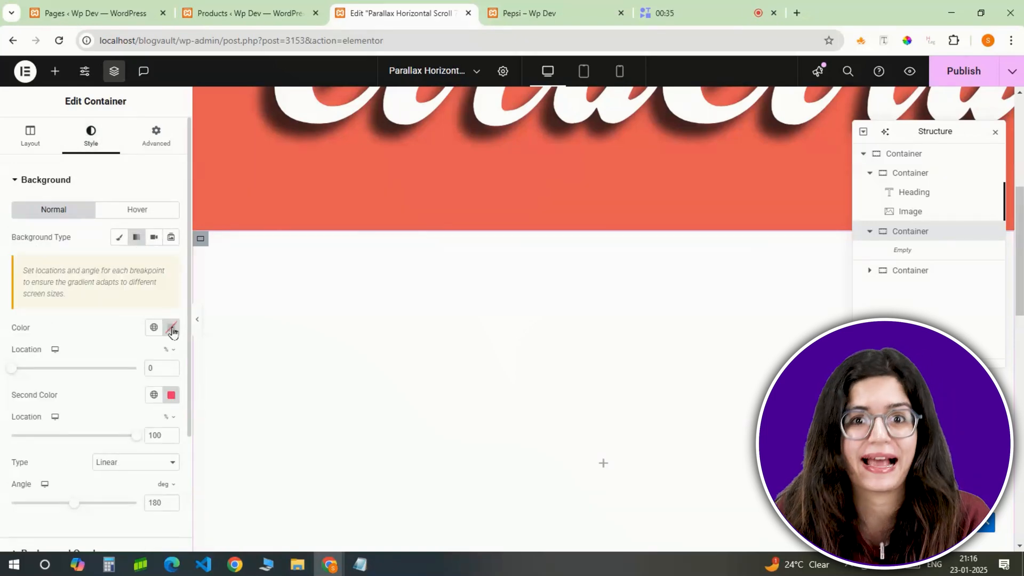
click(171, 327)
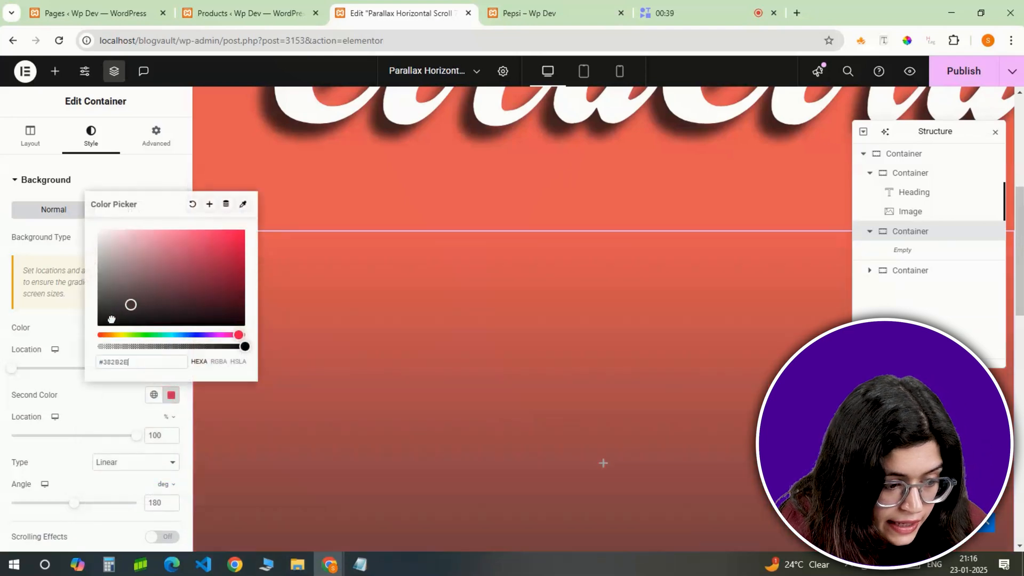
click(169, 371)
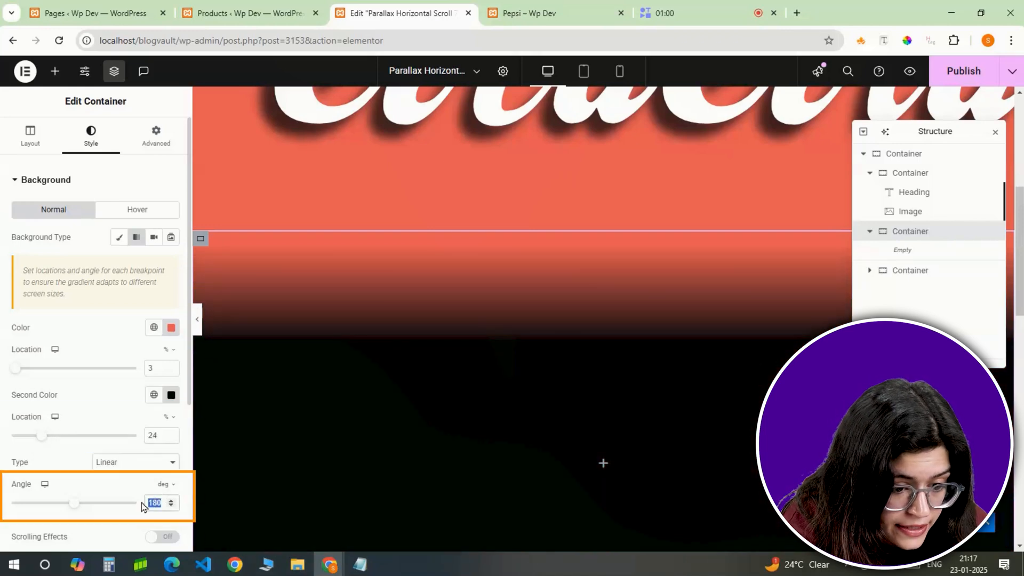
text(90)
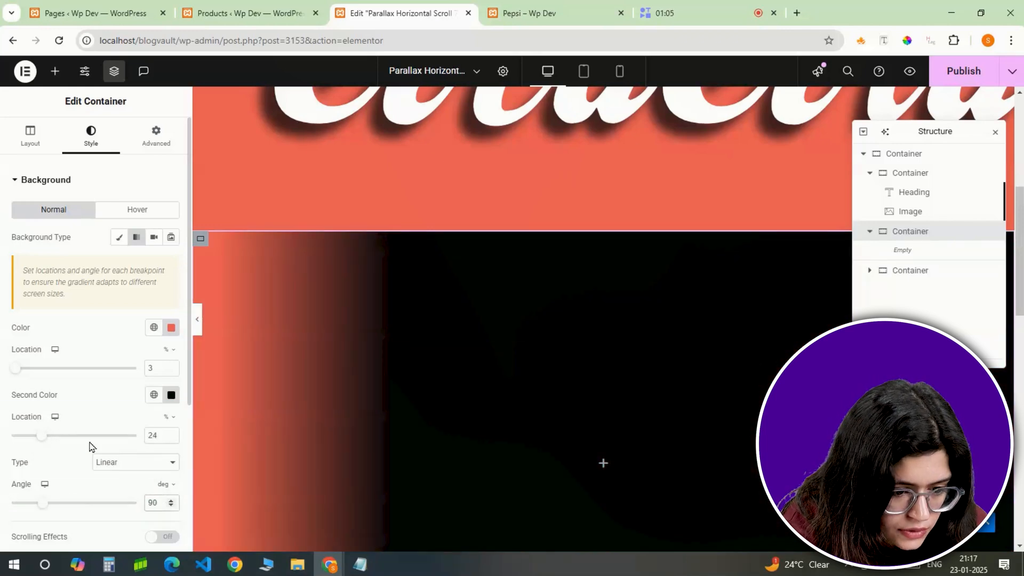
click(155, 135)
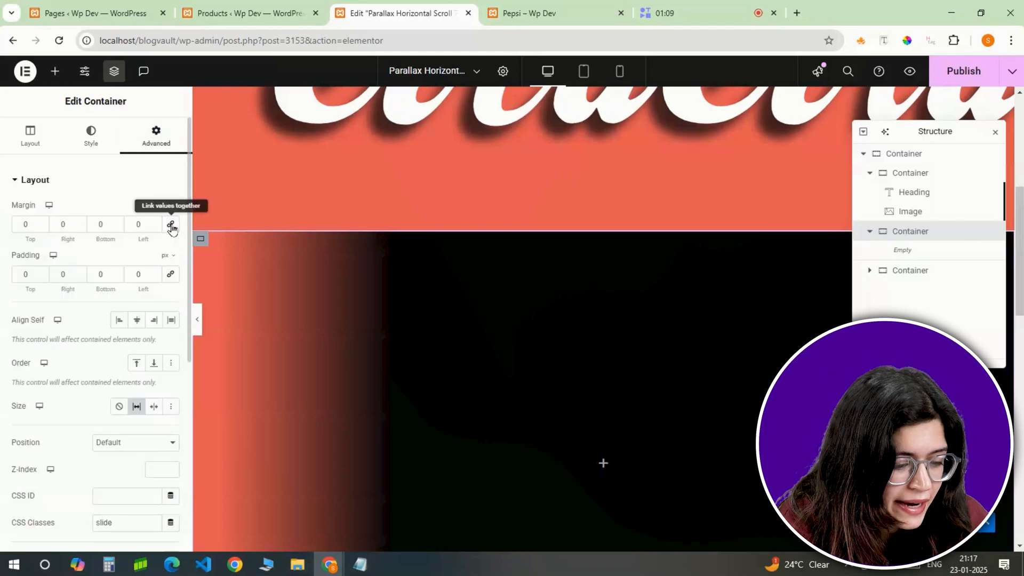
- Unlink the second slide container's margins and set its left margin to -1
click(155, 227)
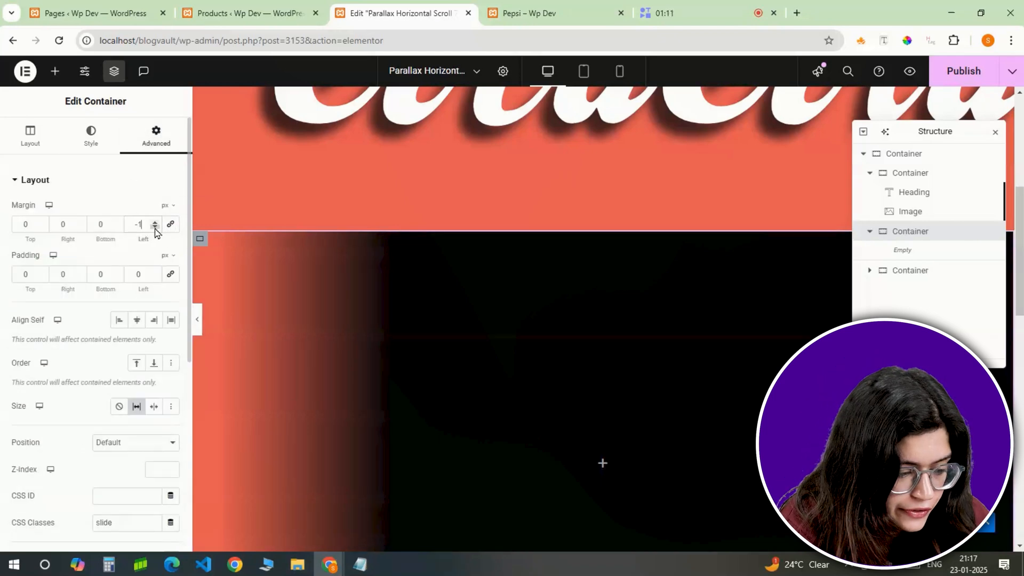
click(55, 71)
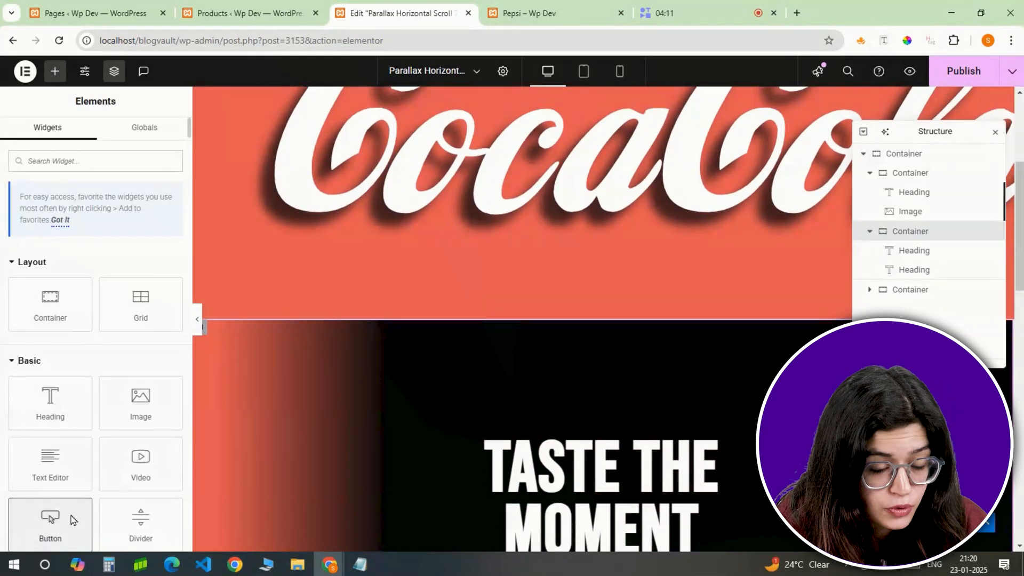
- Make the first slide's divider solid, 62% wide, left-aligned and 2 px thick
click(50, 523)
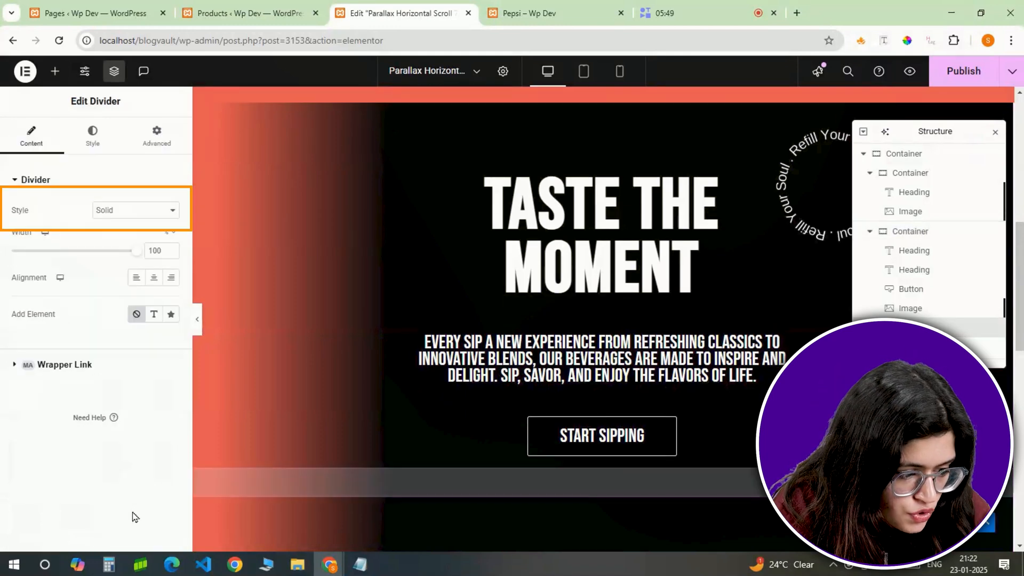
drag(133, 251, 85, 250)
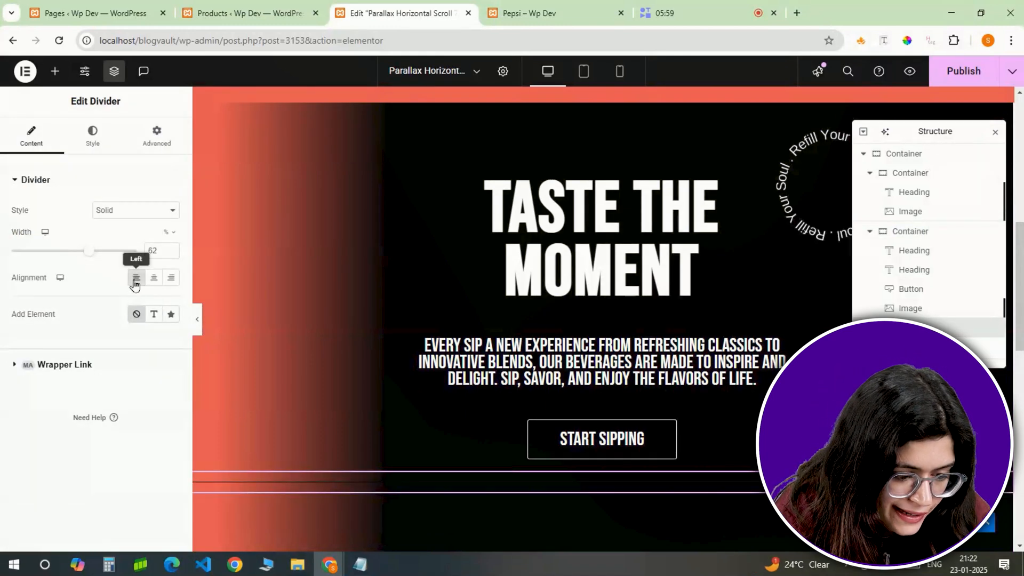
click(92, 133)
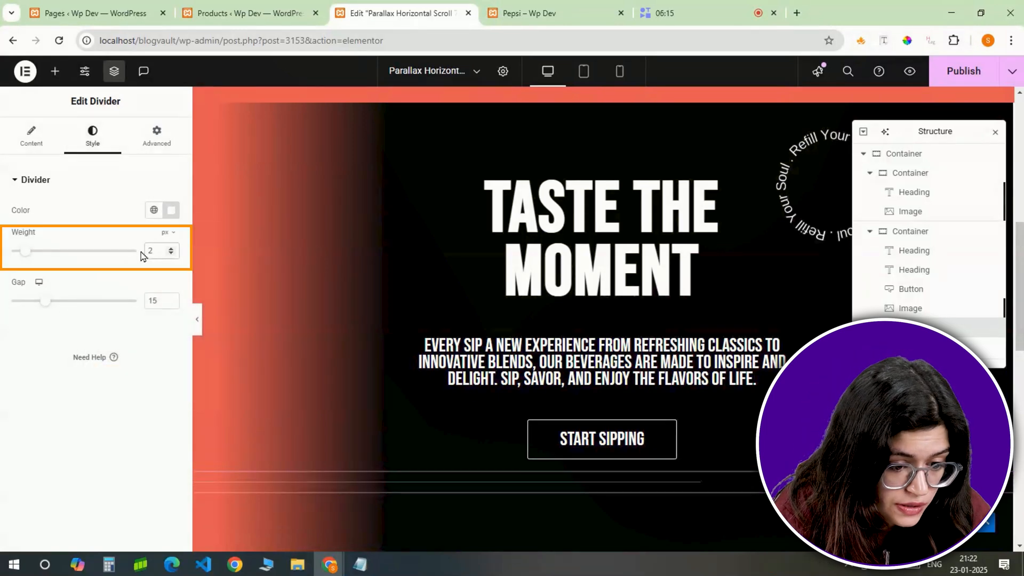
click(156, 135)
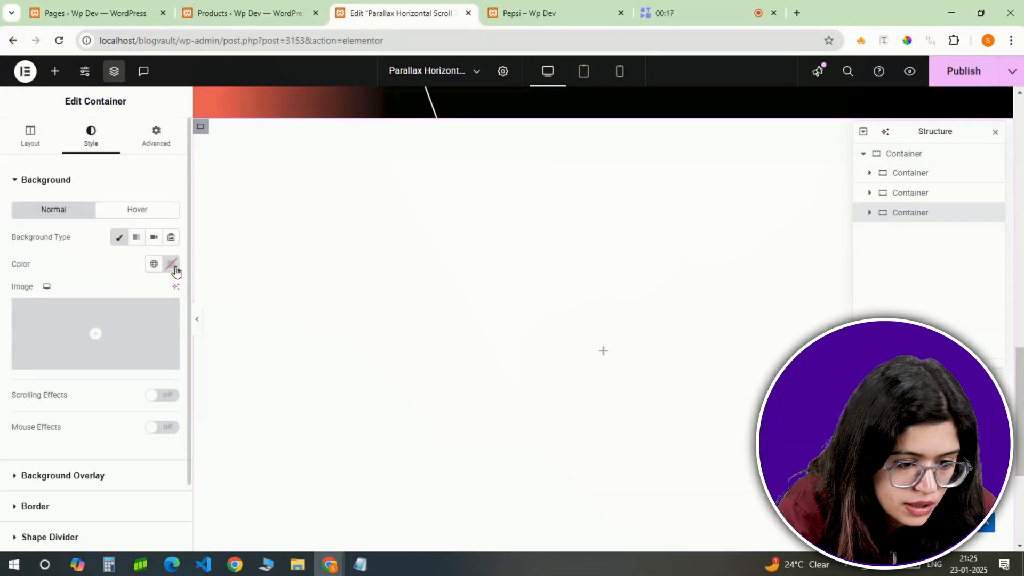
- Give the third slide container a black background, row direction and -2 px left margin
click(170, 264)
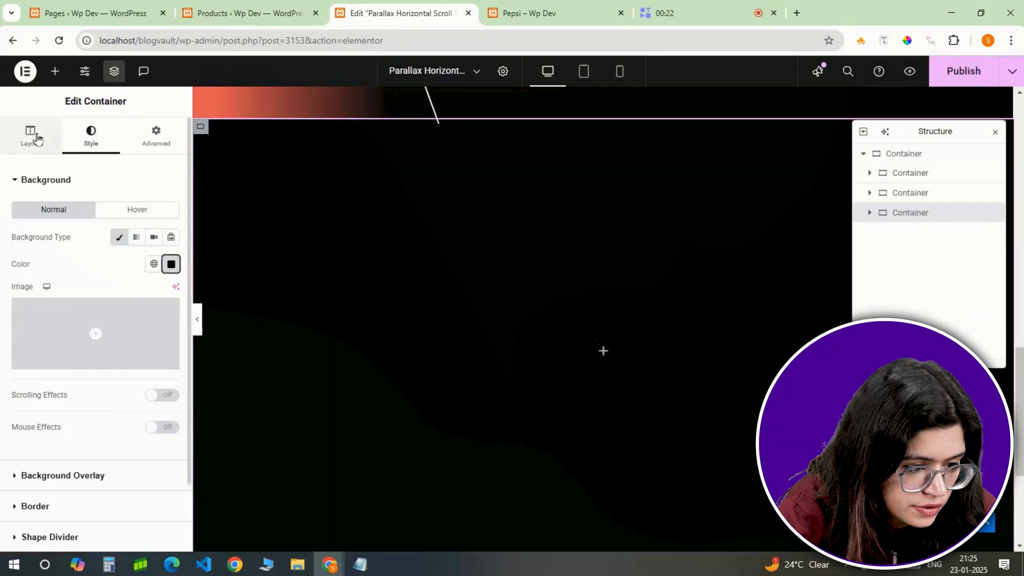
click(30, 135)
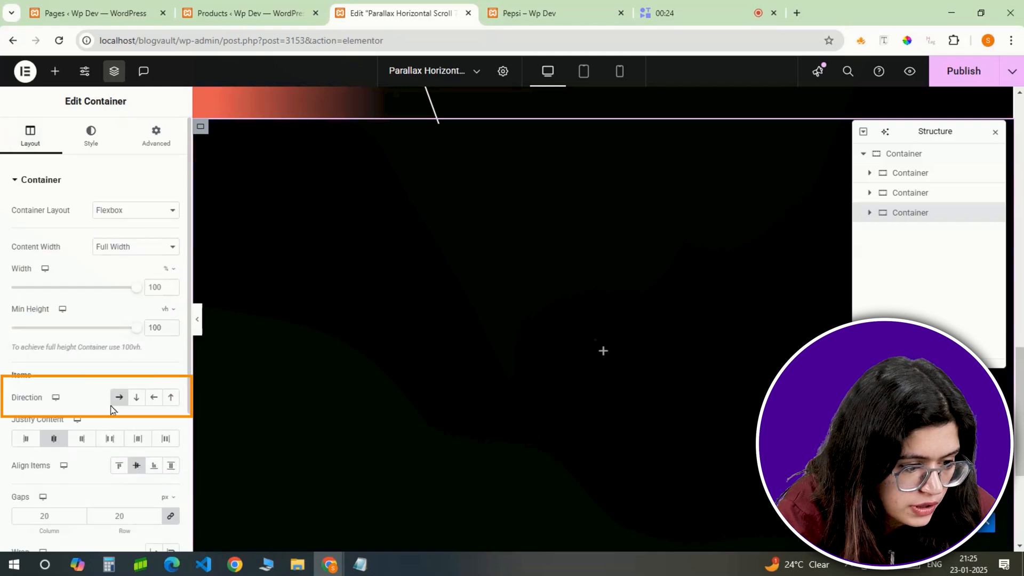
click(155, 135)
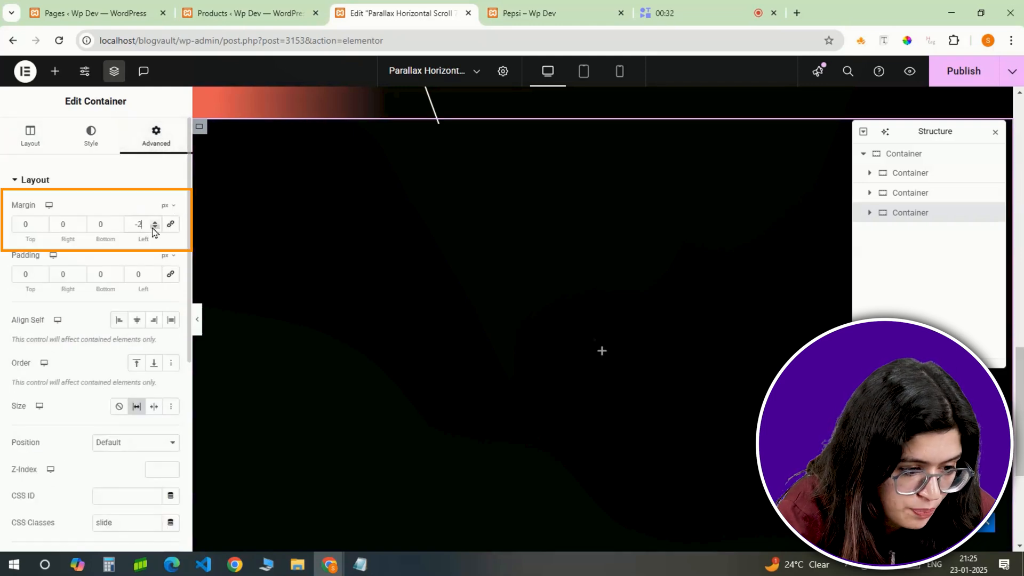
click(55, 71)
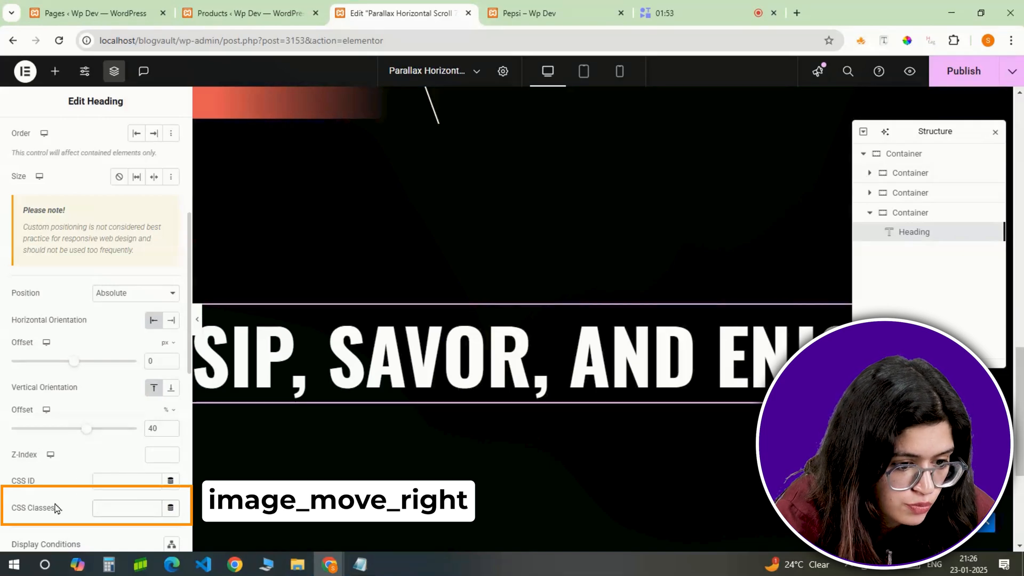
- Give the 'SIP, SAVOR, AND ENJOY' heading class image_move_right and z-index 0
text(image_move_right)
text(0)
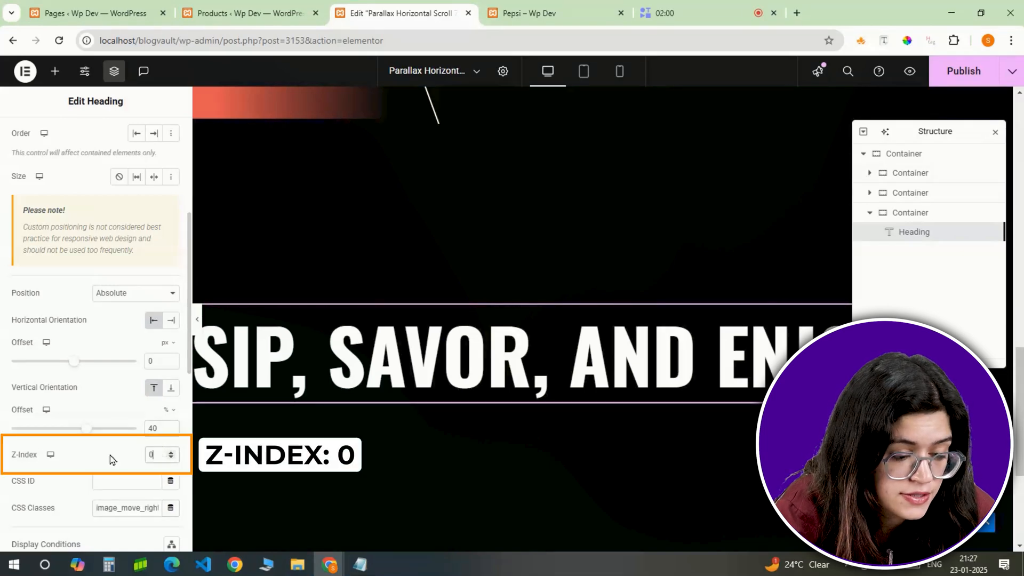
click(908, 212)
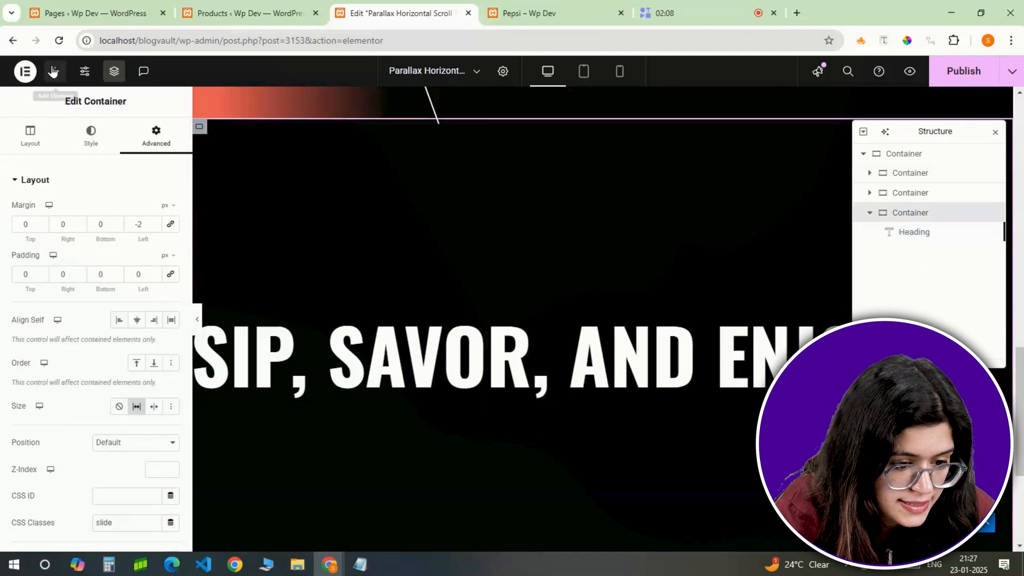
- Add an inner container with centred content, 50 px top/bottom padding and z-index 1
click(29, 135)
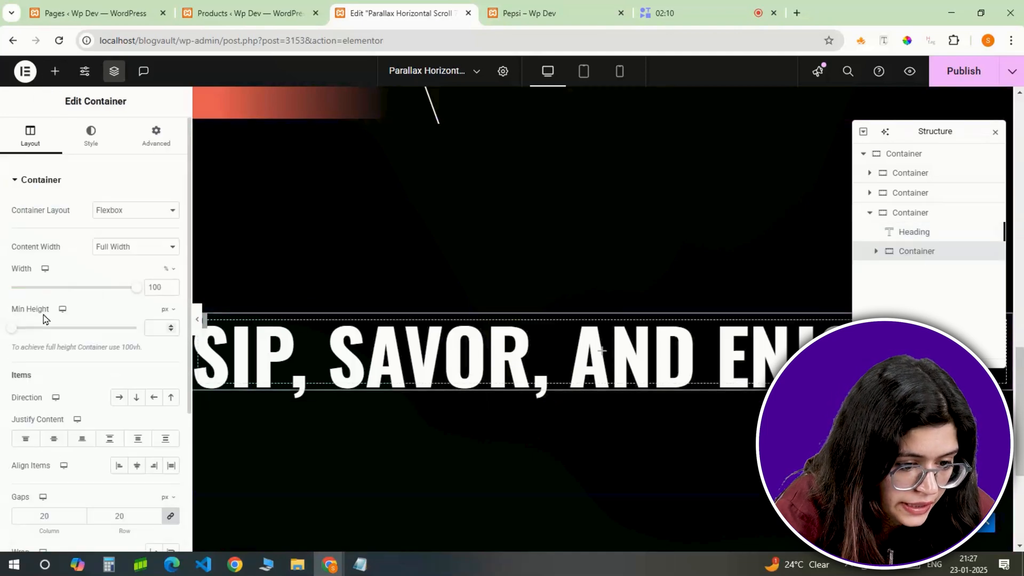
click(137, 466)
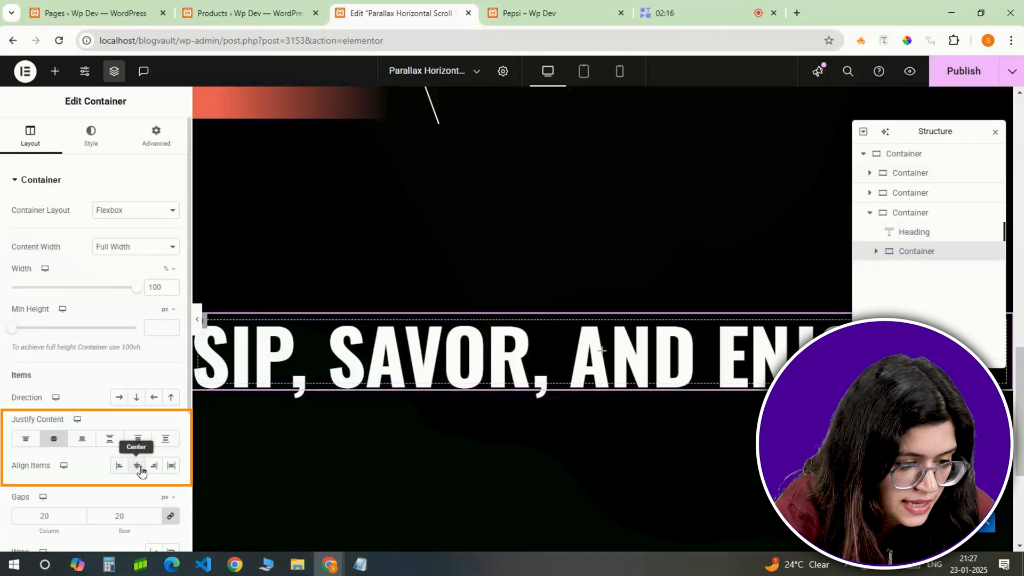
click(155, 135)
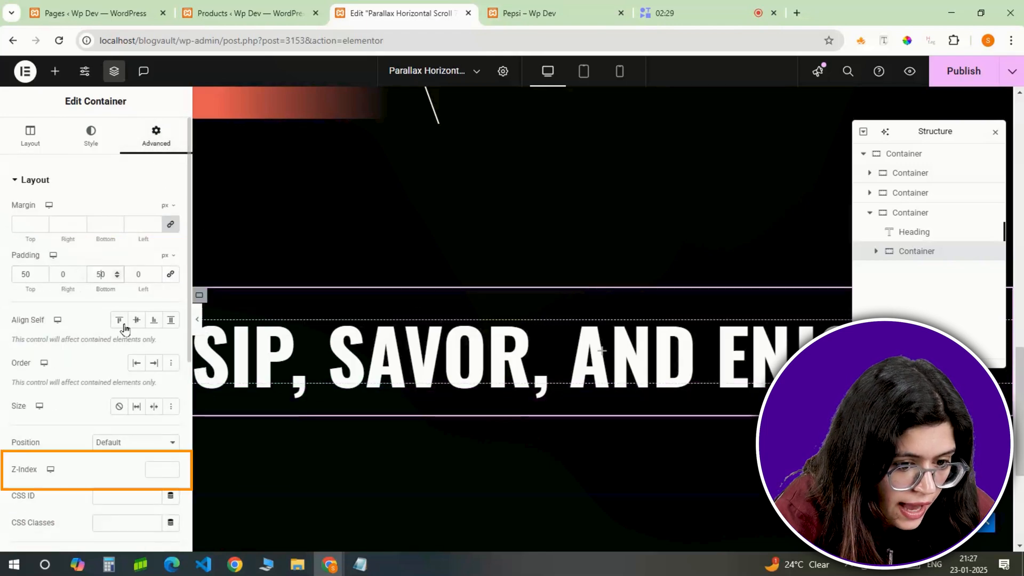
text(1)
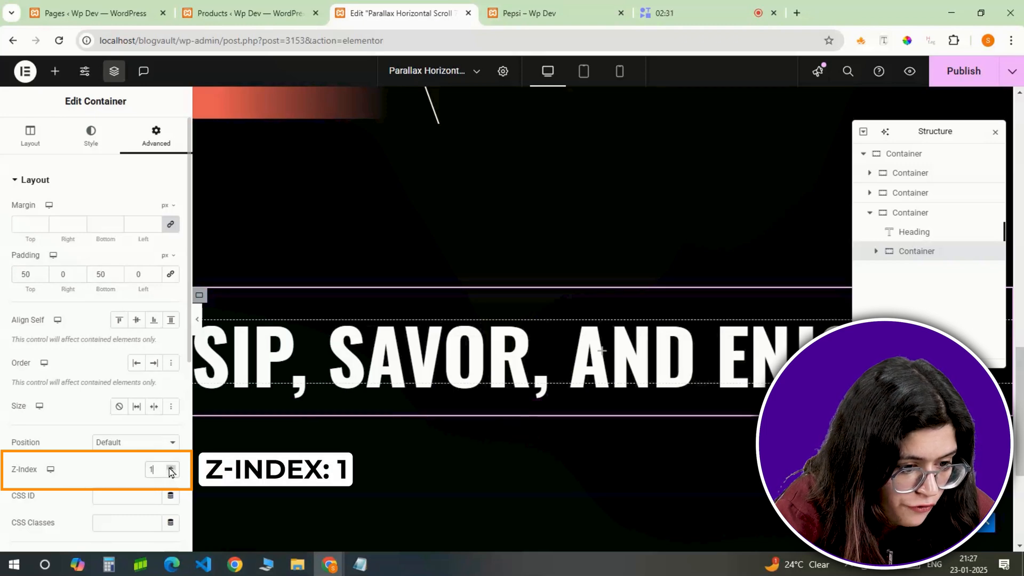
click(55, 70)
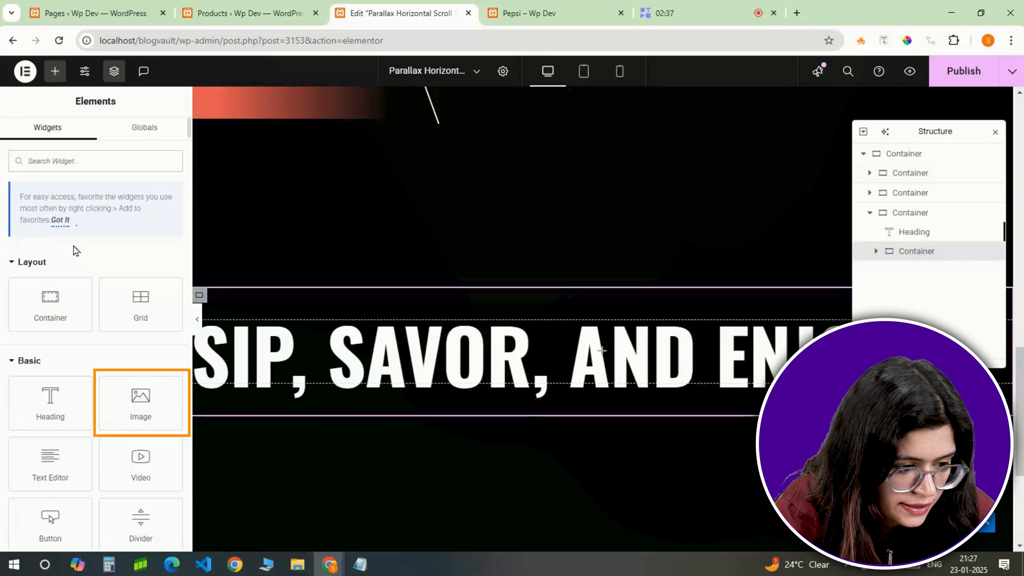
- Place the Coca-Cola can image in the inner container at 50% width
drag(140, 404, 588, 352)
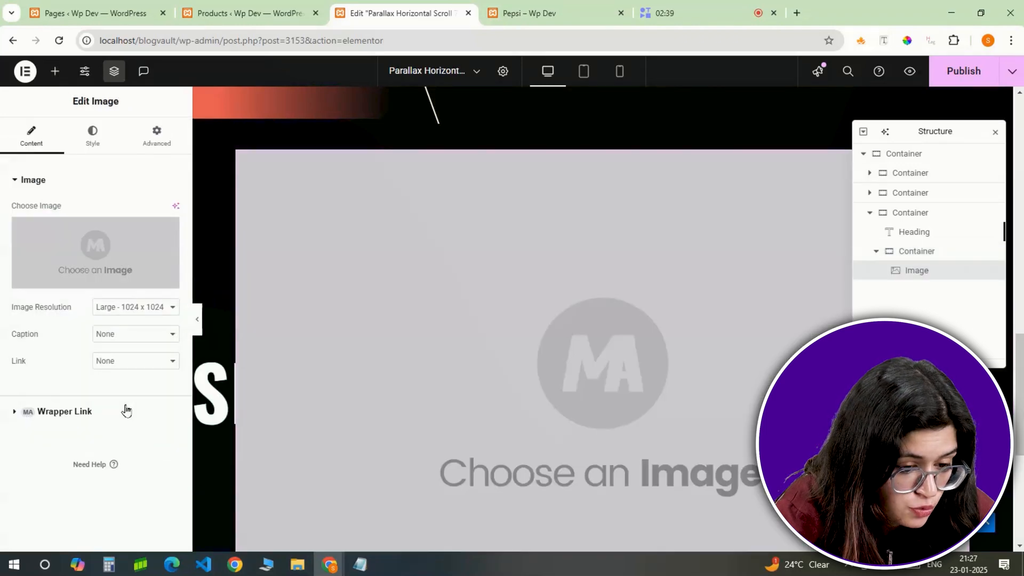
click(95, 252)
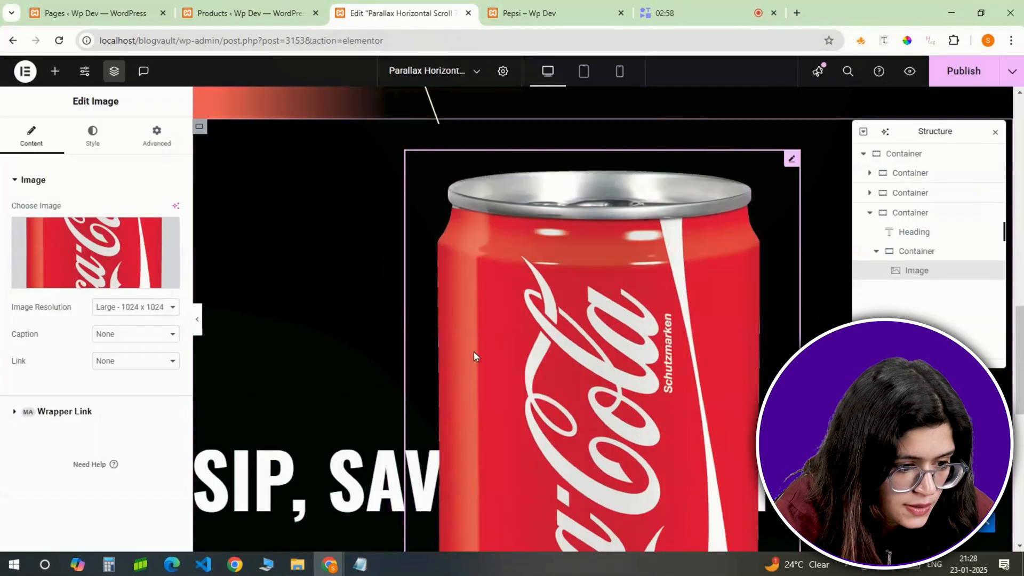
click(93, 135)
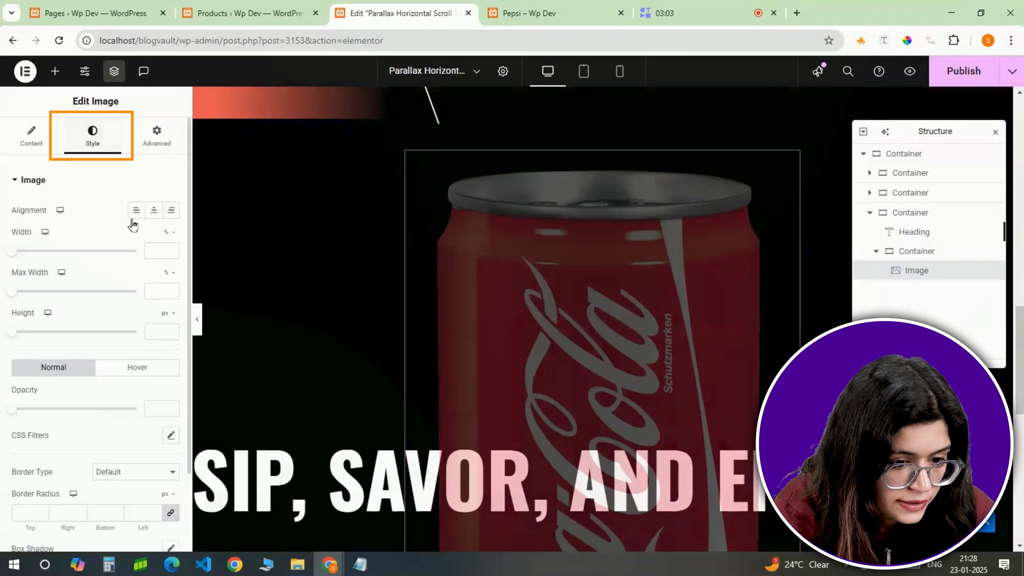
text(50)
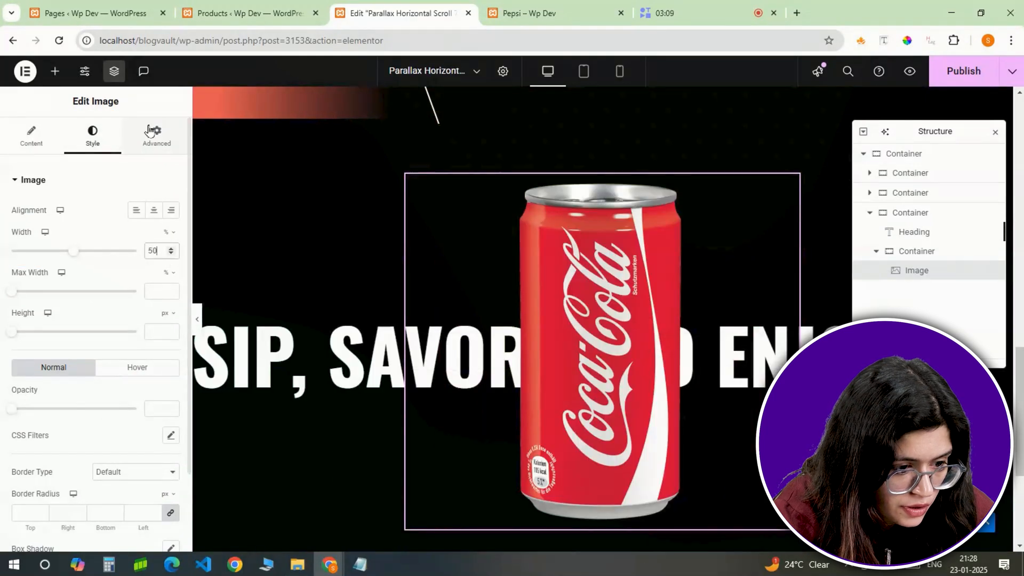
- Set up a hover scale transform of 1.1 on the can image
click(156, 135)
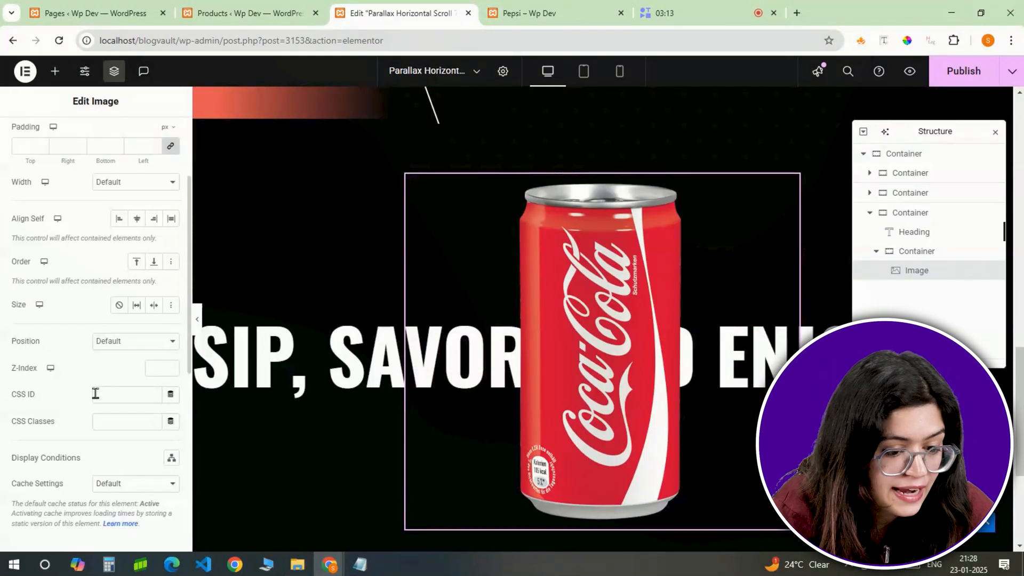
click(157, 135)
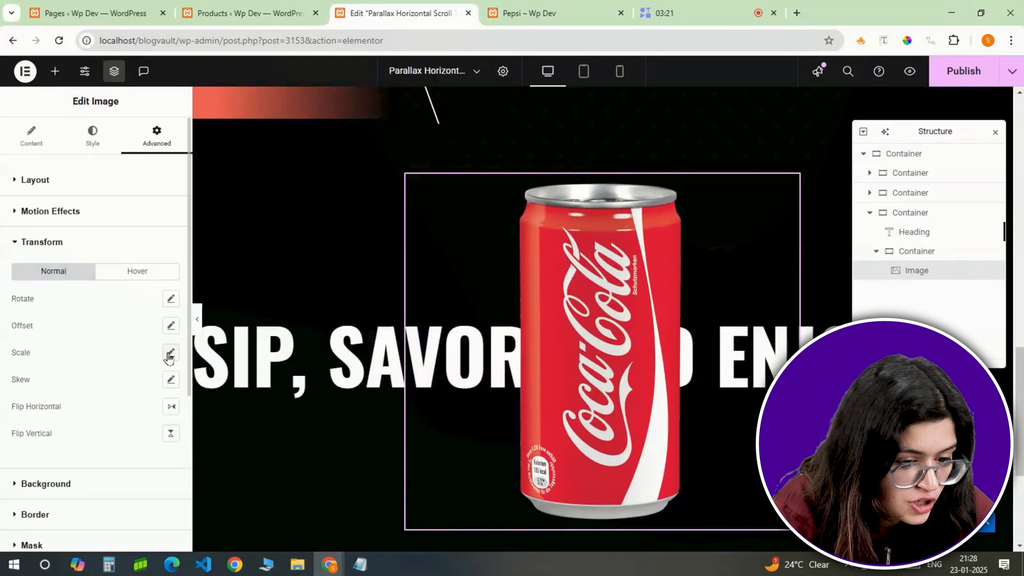
click(170, 353)
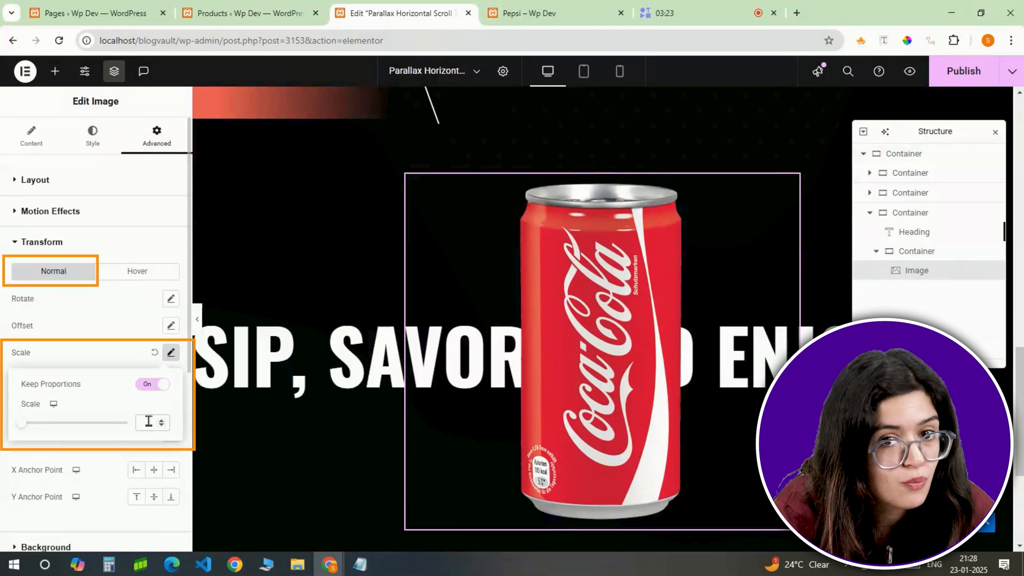
click(137, 271)
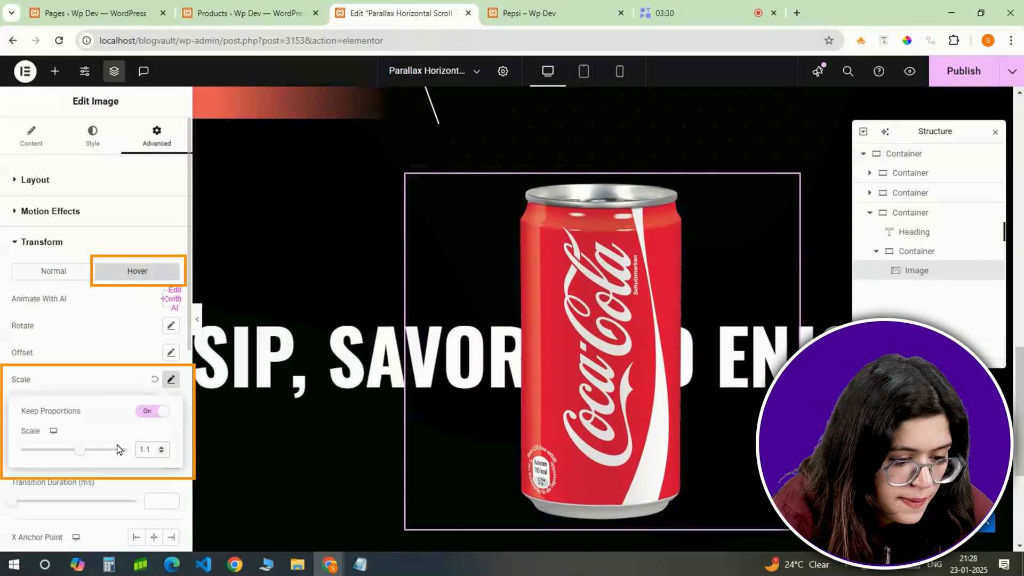
- Add the $29.99 price, then copy the Coca cola product page link from Products
click(55, 71)
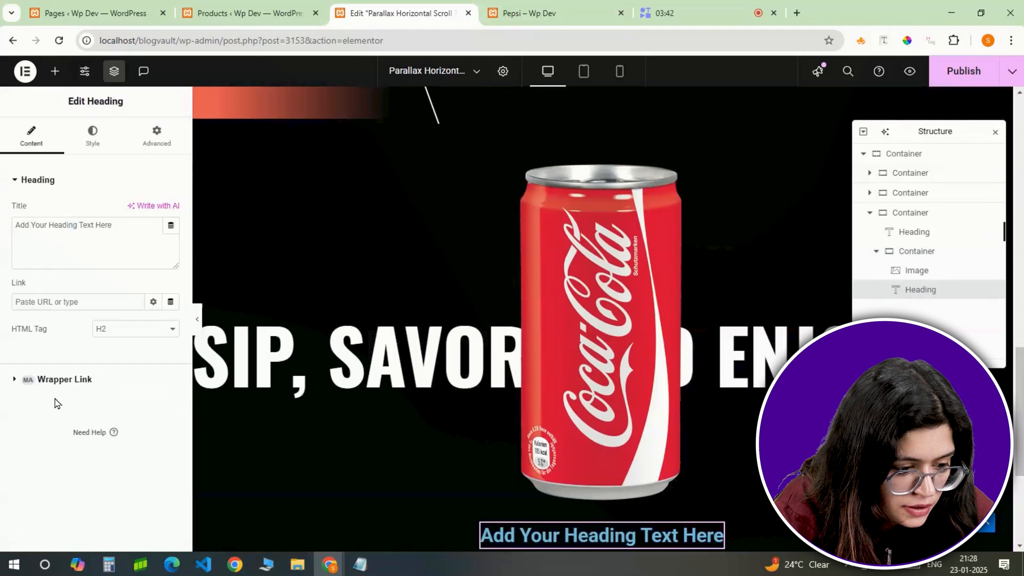
text($ 29.99)
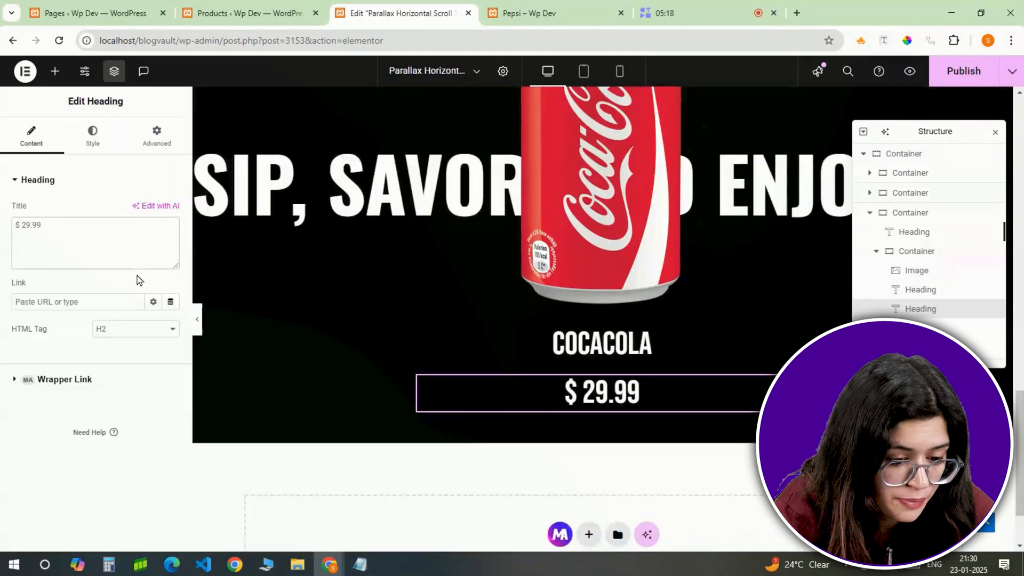
mouse_move(128, 193)
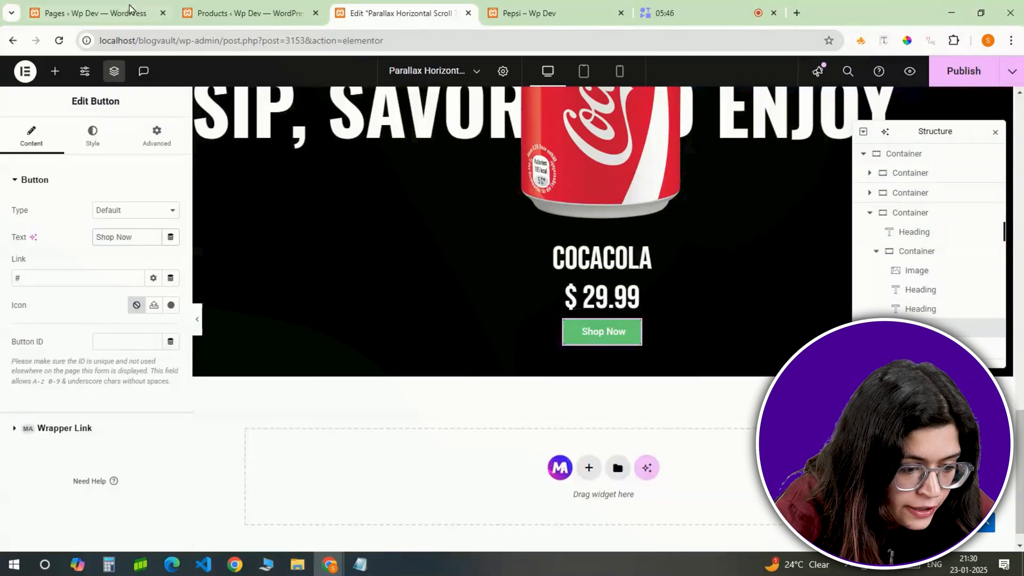
click(248, 13)
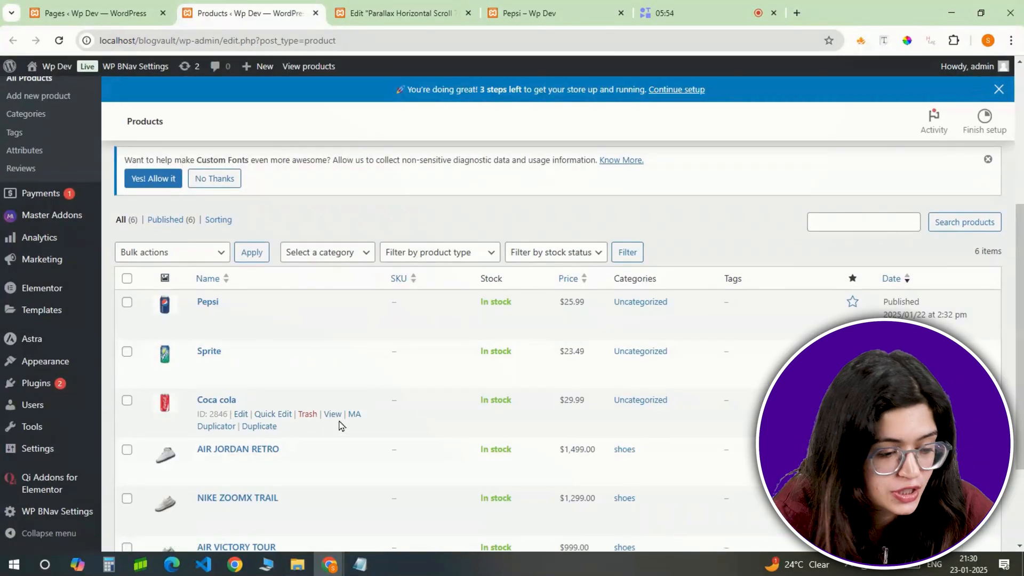
right_click(332, 413)
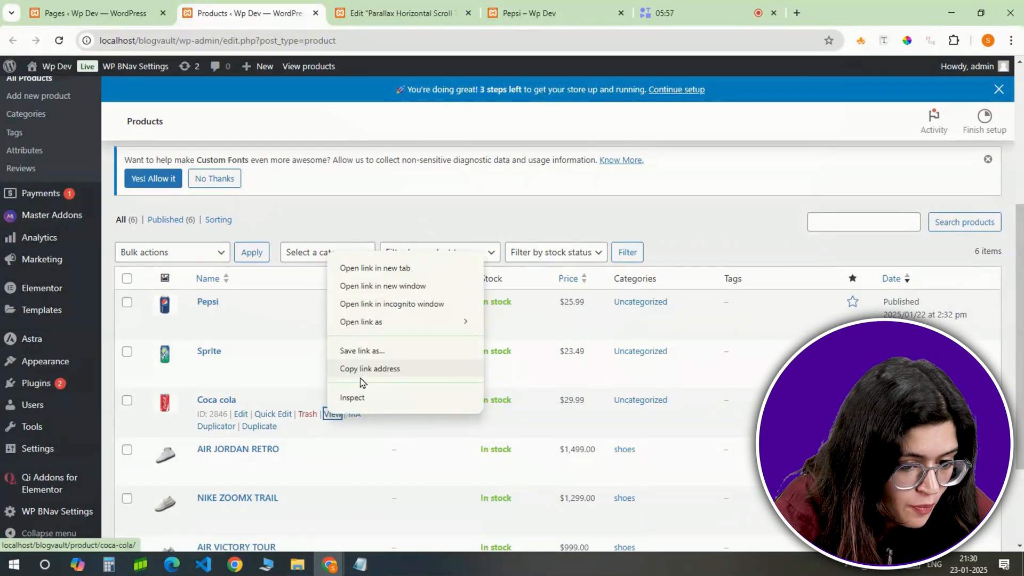
click(401, 12)
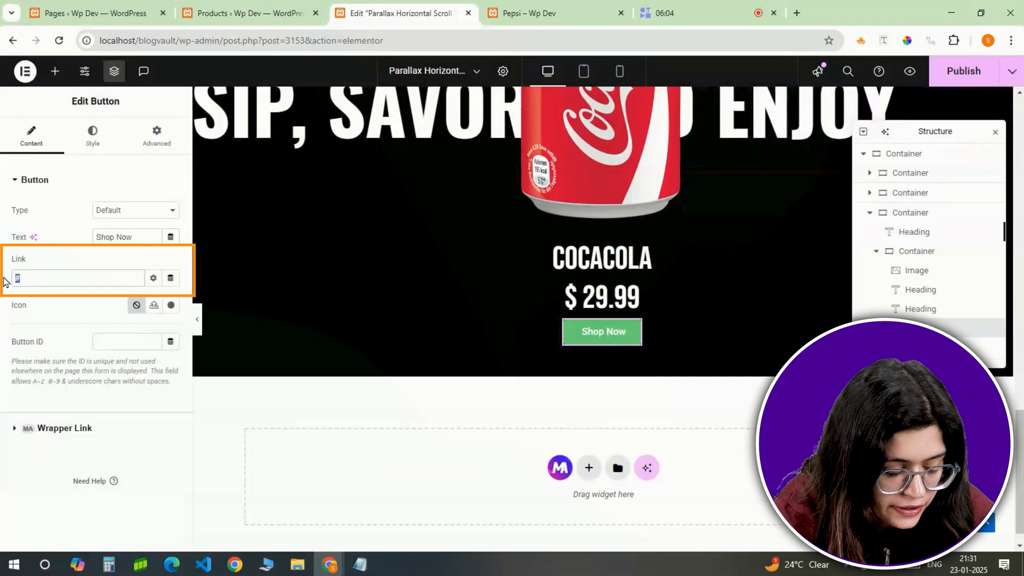
- Link Shop Now to localhost/blogvault/product/coca-cola/, opening in a new window
text(localhost/blogvault/product/coca-cola/)
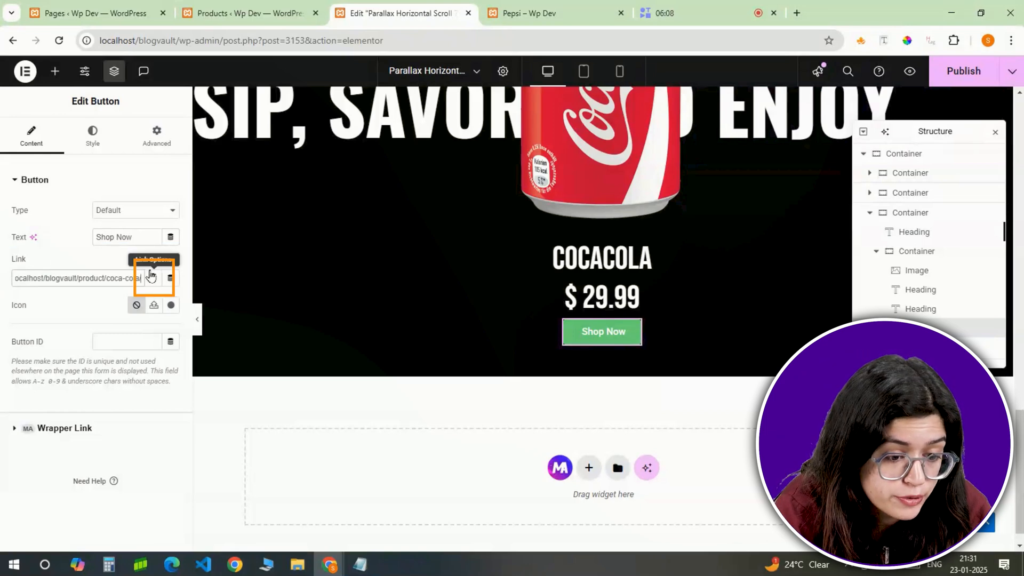
click(152, 278)
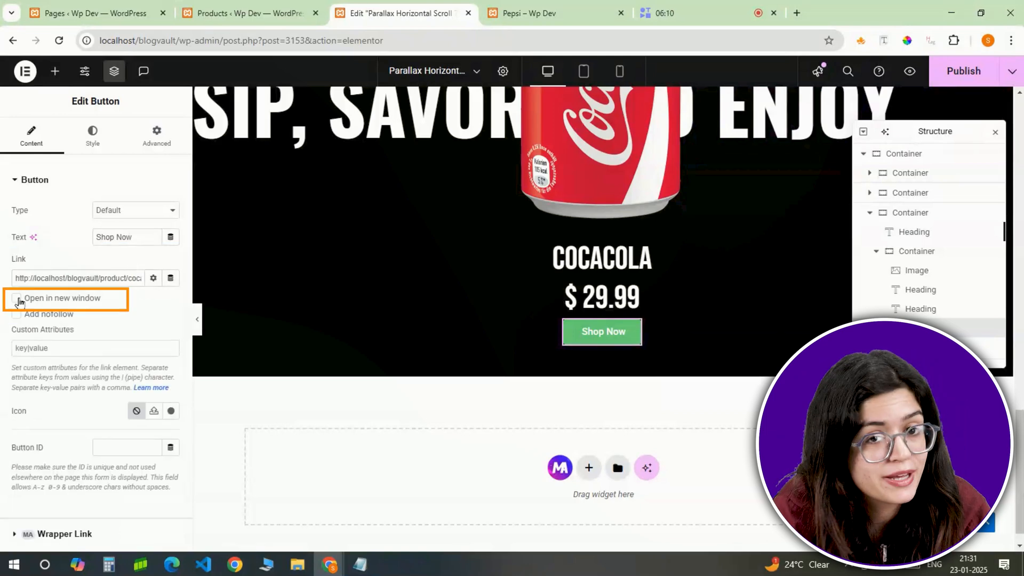
click(92, 135)
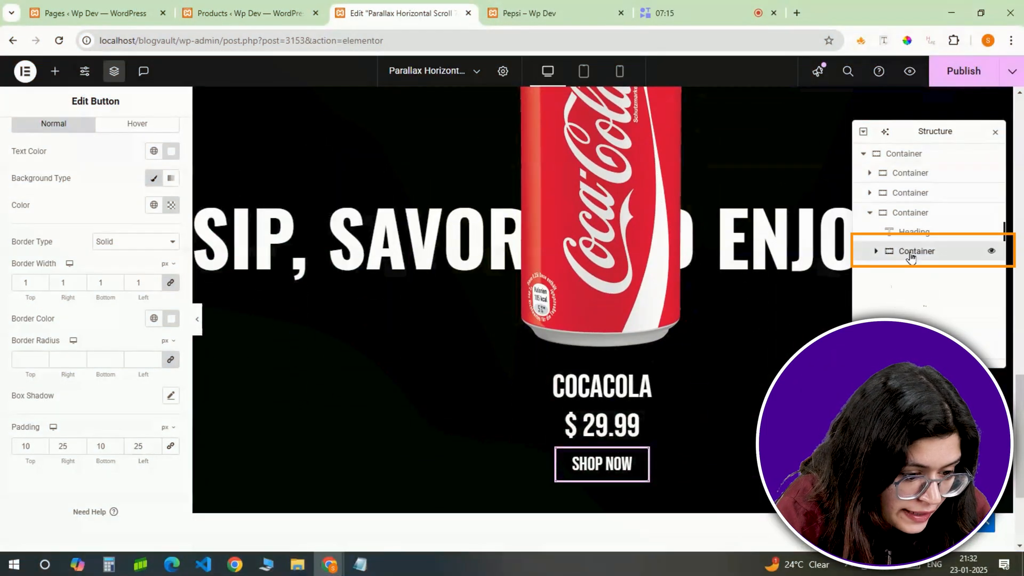
click(917, 250)
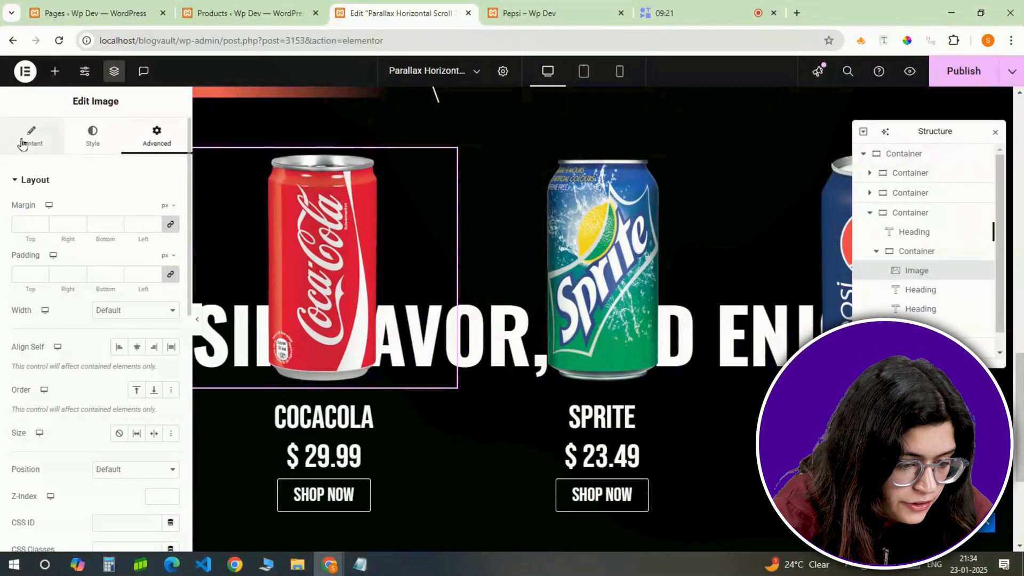
- Set the Coca-Cola can image width to 43%
click(92, 135)
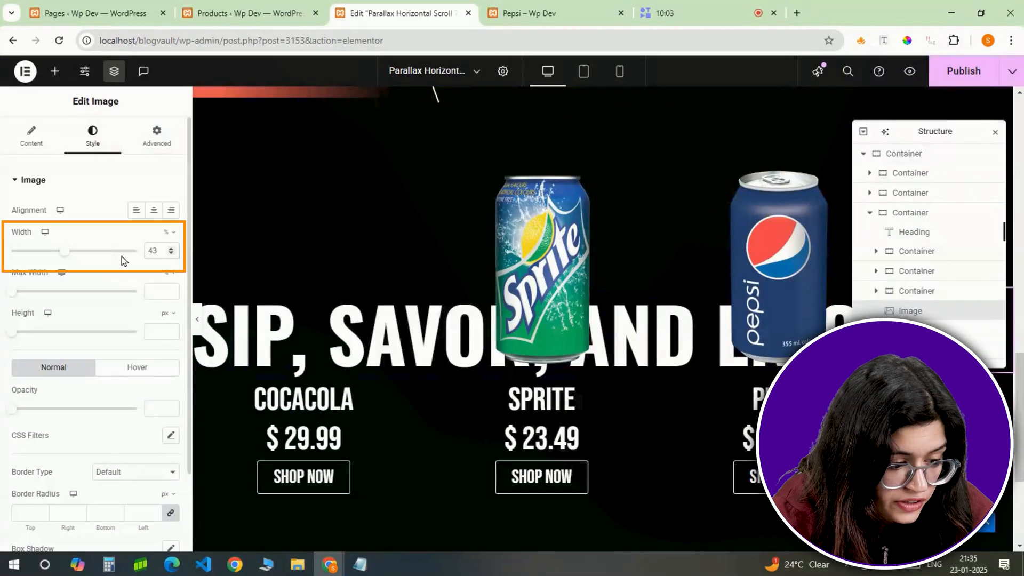
click(157, 136)
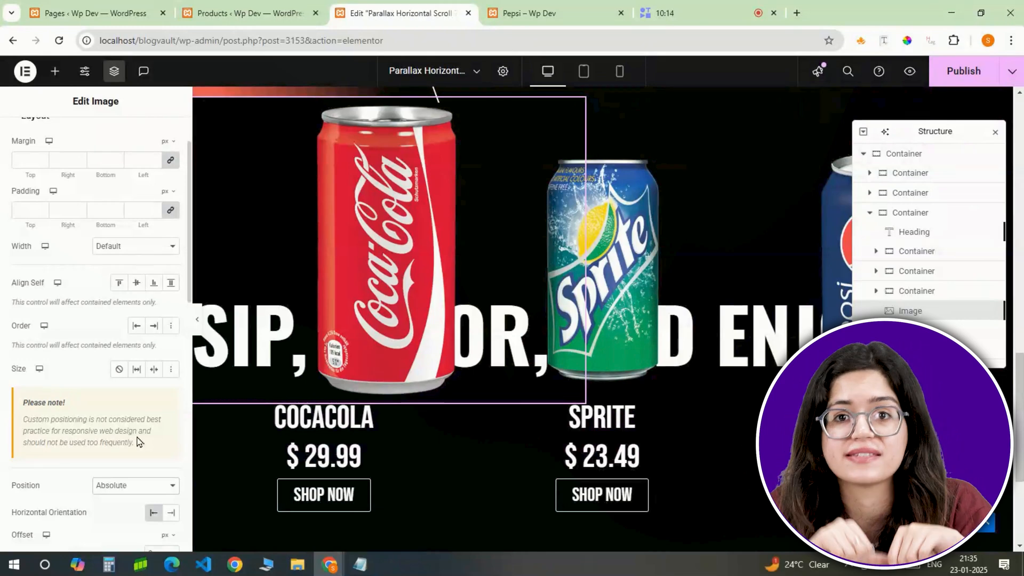
scroll(down, 3)
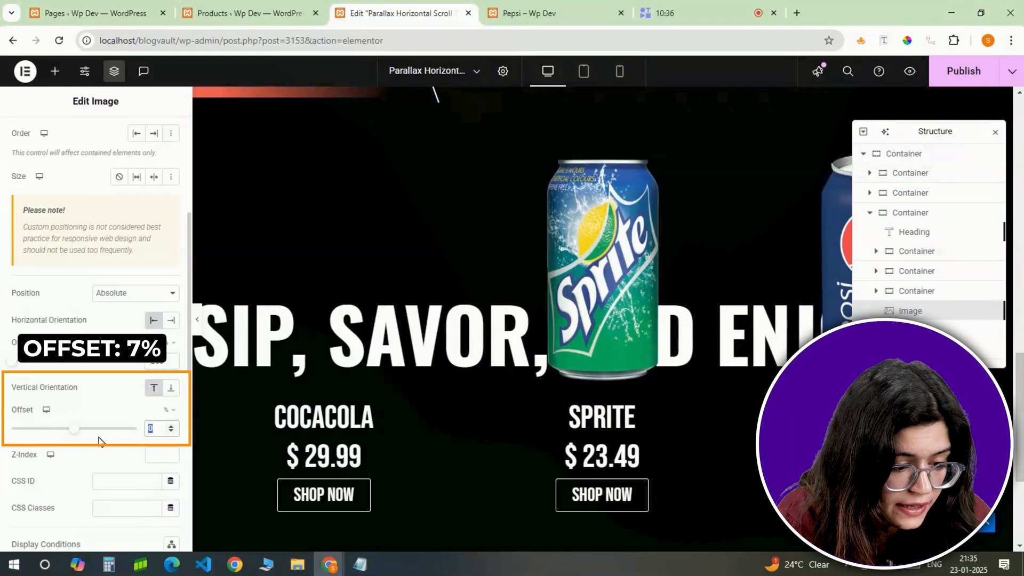
- Give the can a vertical offset, 1.1 hover scale and CSS class rolling-image
click(156, 136)
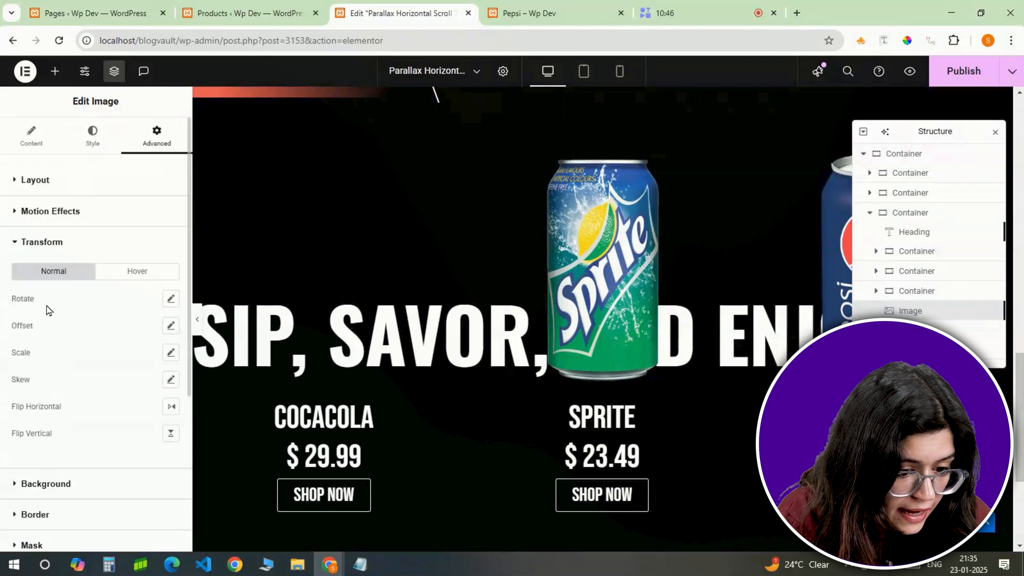
click(137, 271)
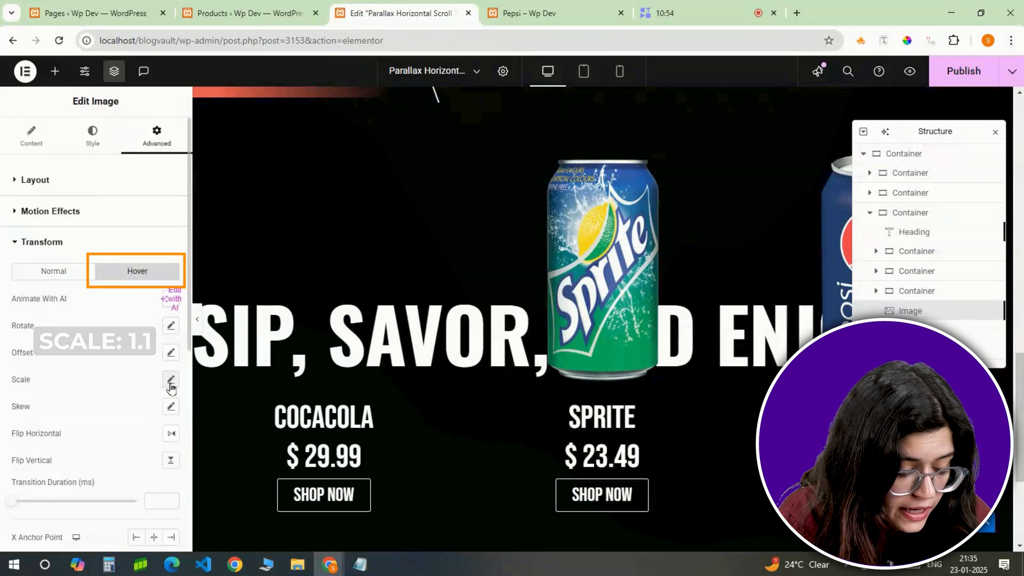
click(171, 379)
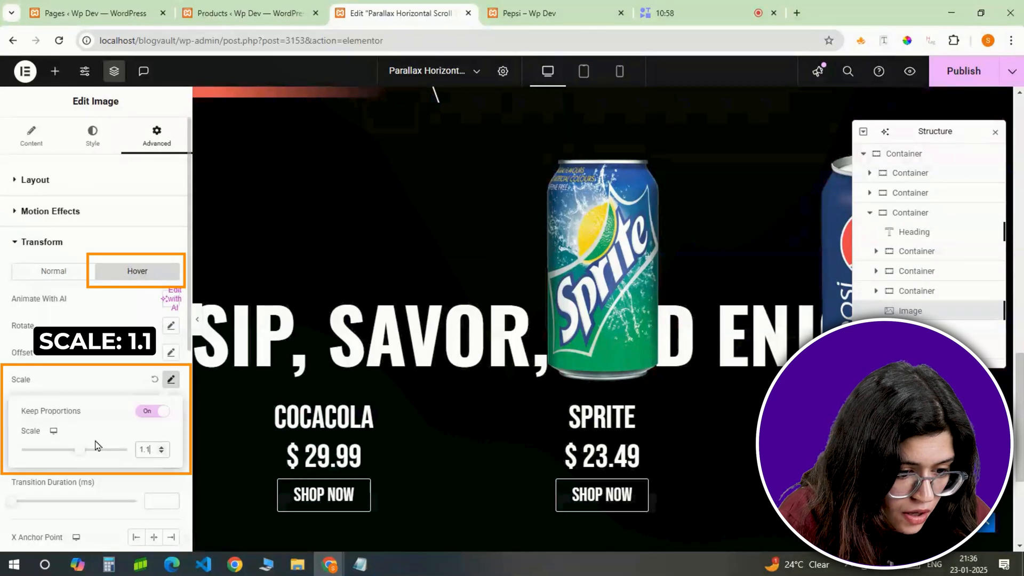
click(36, 179)
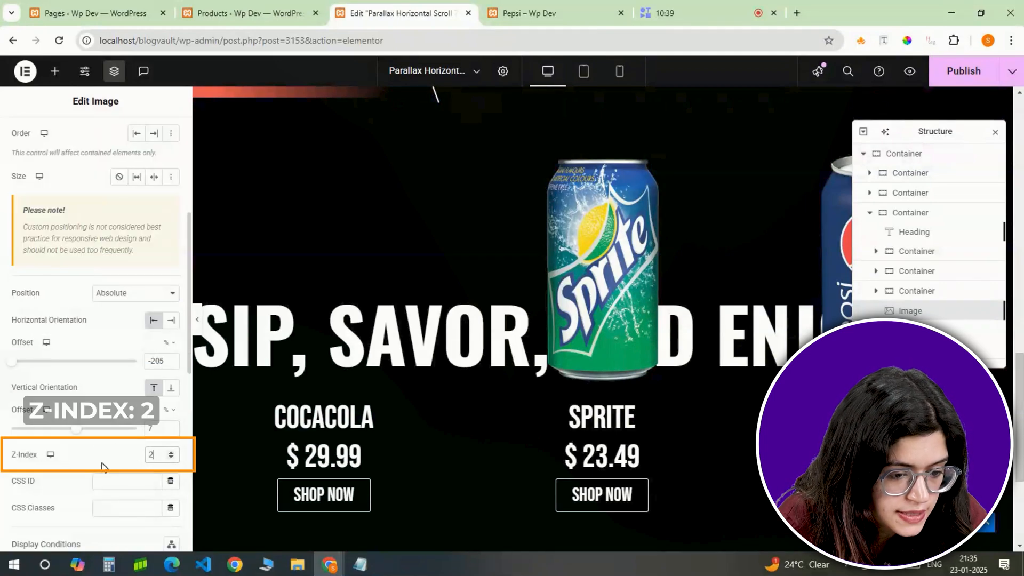
text(rolling-image)
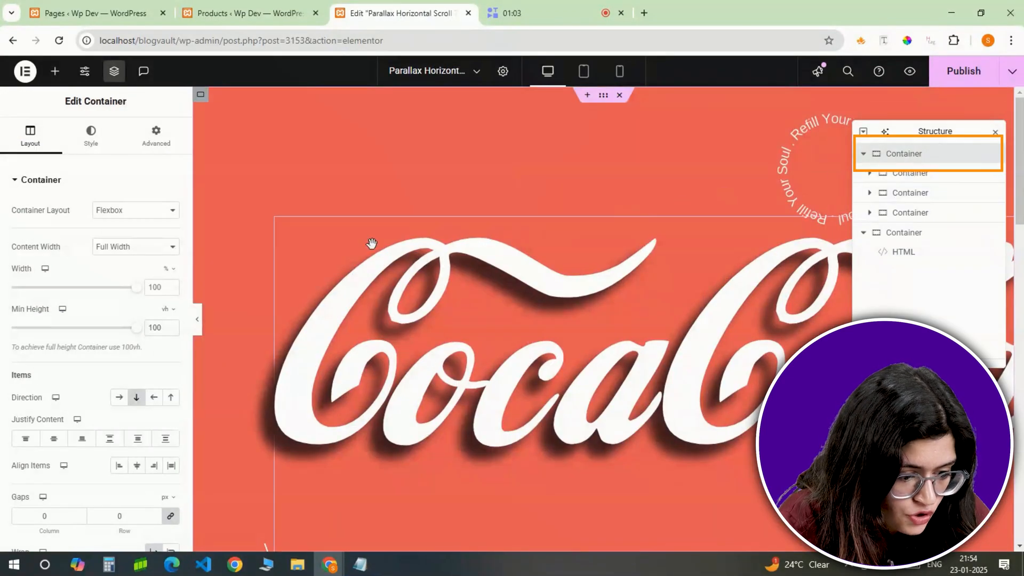
- Add an HTML widget at the page bottom containing the pasted GSAP scroll and rotation script
click(118, 396)
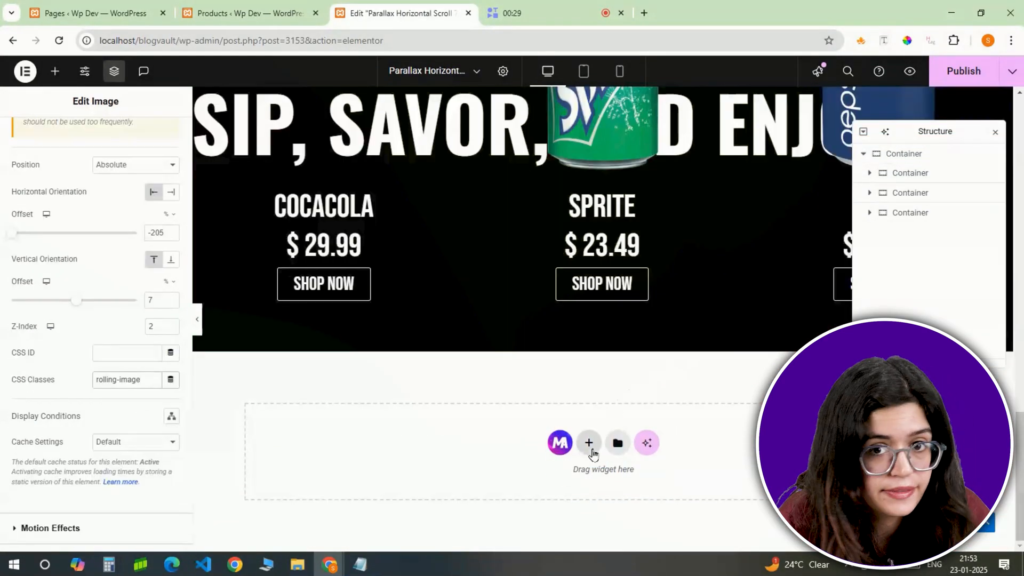
click(588, 443)
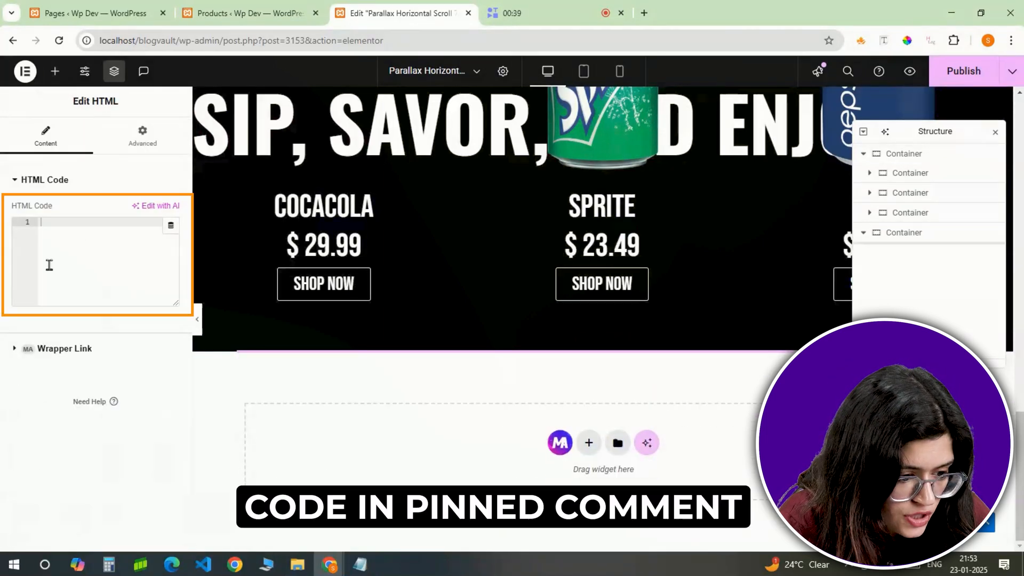
right_click(95, 261)
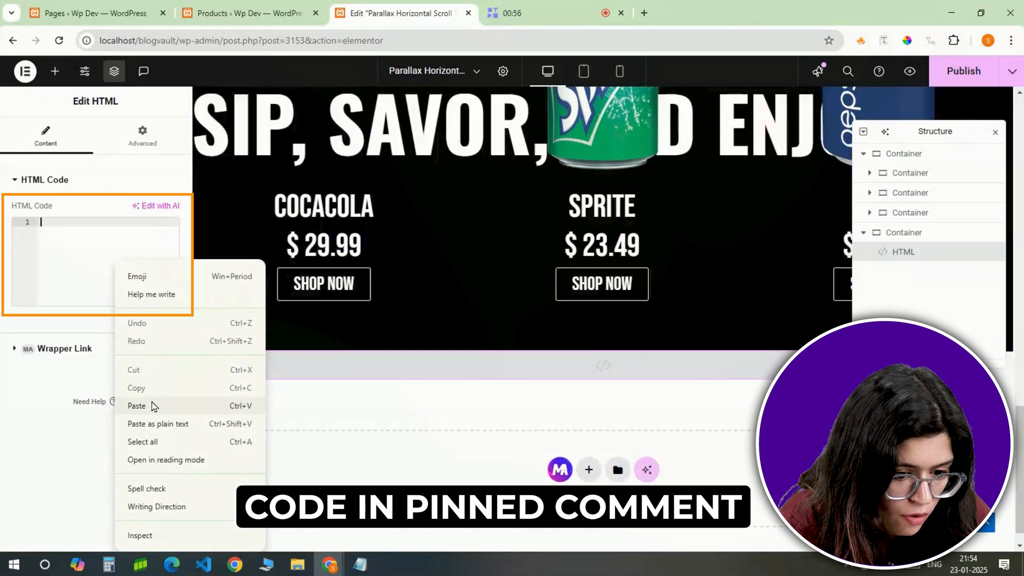
click(137, 405)
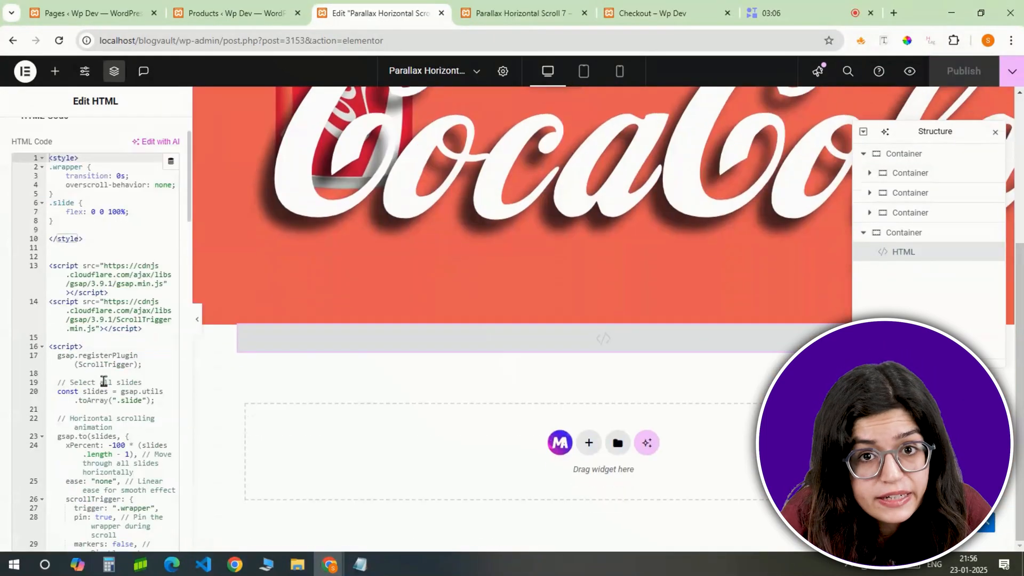
scroll(down, 3)
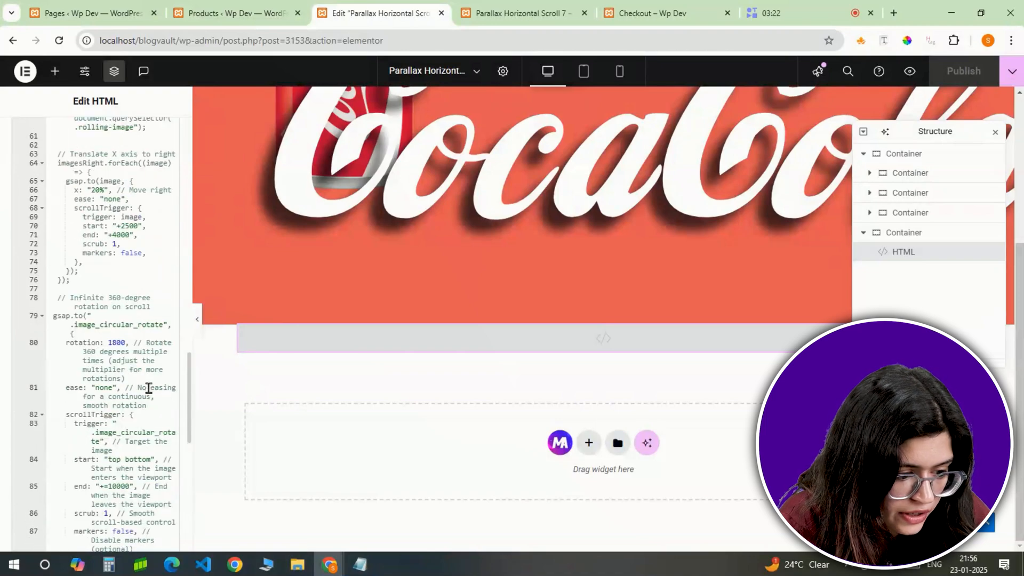
click(522, 13)
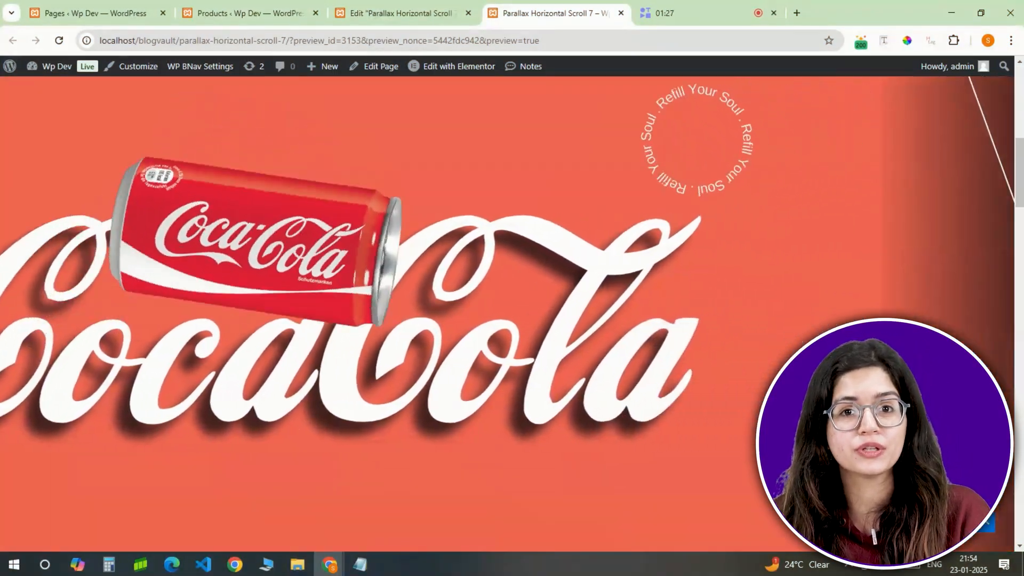
- Scroll the preview to the product slide and open the Coca-Cola card's SHOP NOW page
scroll(down, 3)
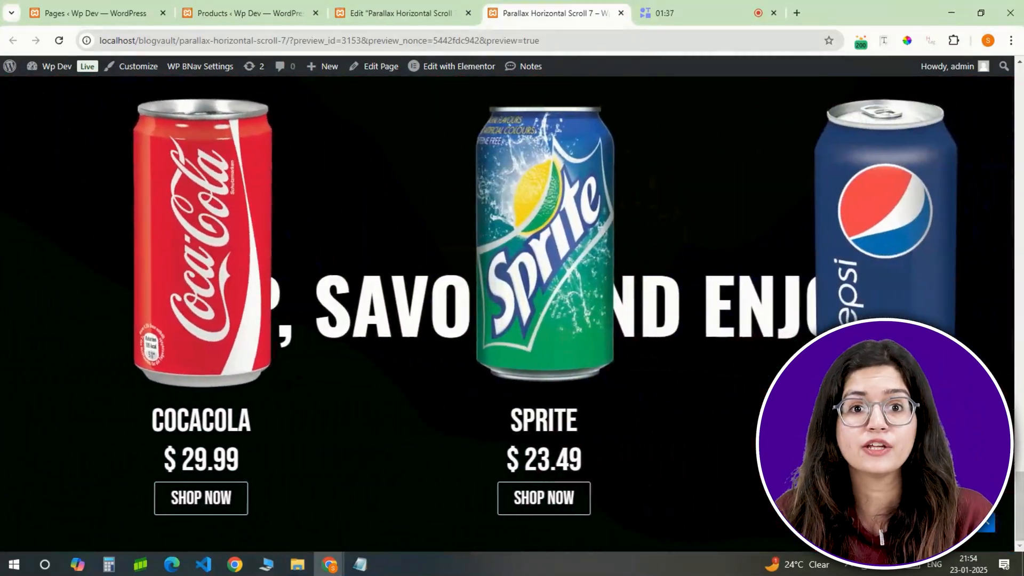
click(201, 498)
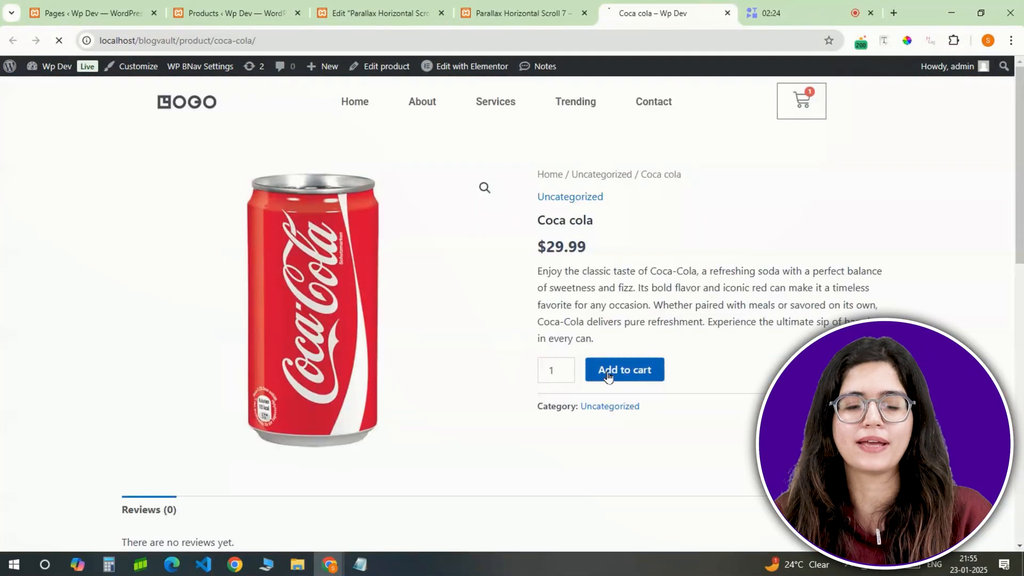